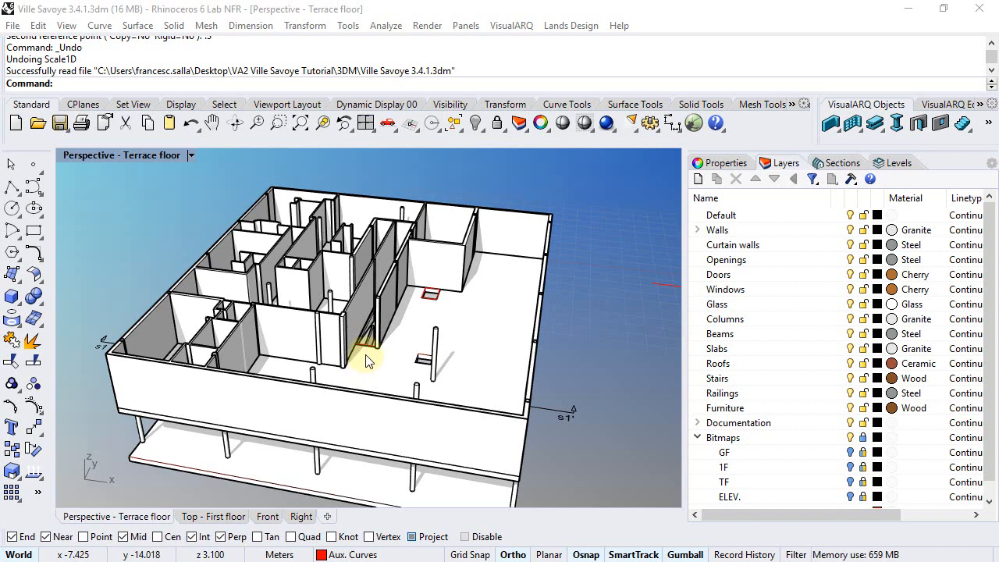
In the first-floor plan, select the two ramp outline curves.
left_click_drag(367, 359, 209, 480)
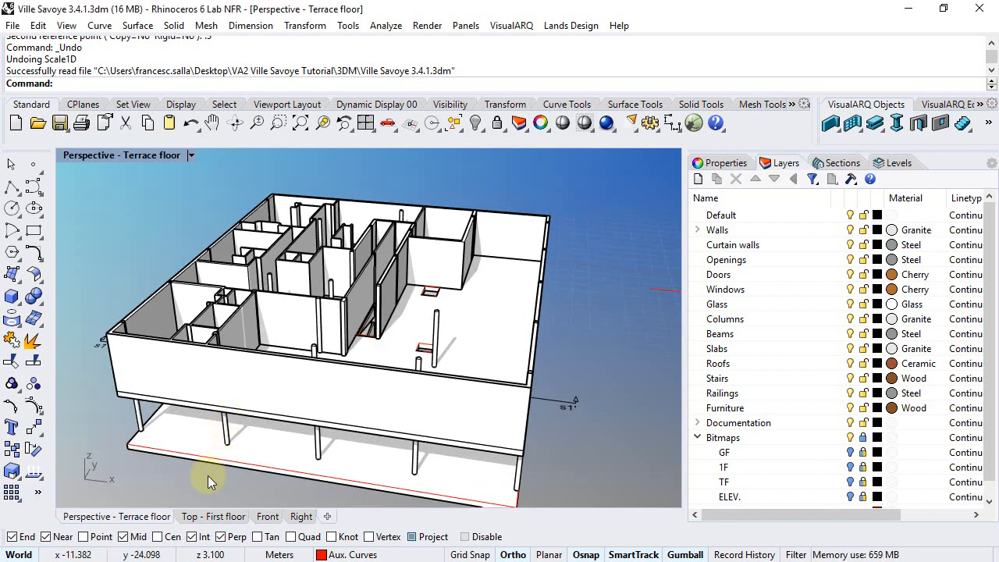
left_click(213, 516)
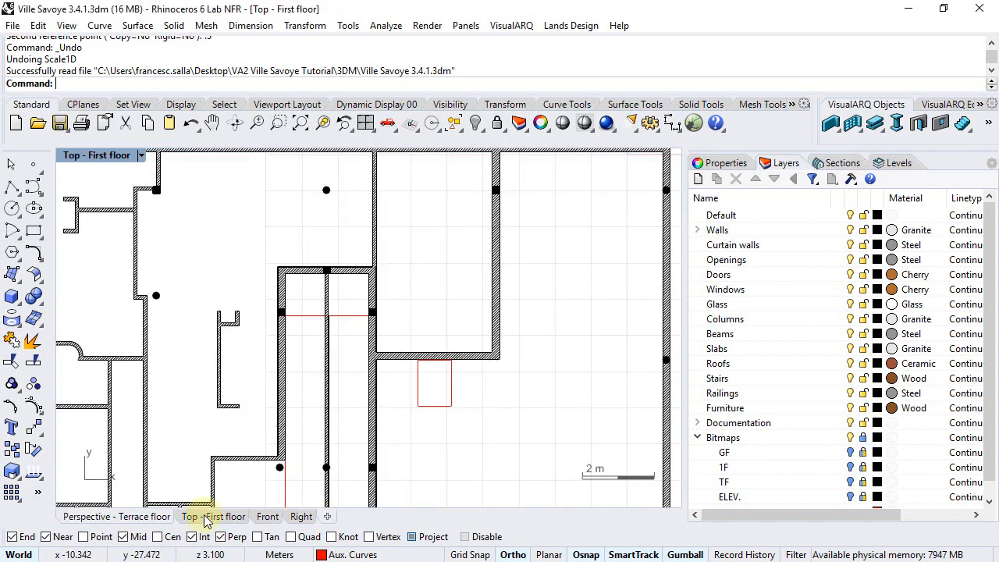
left_click(326, 315)
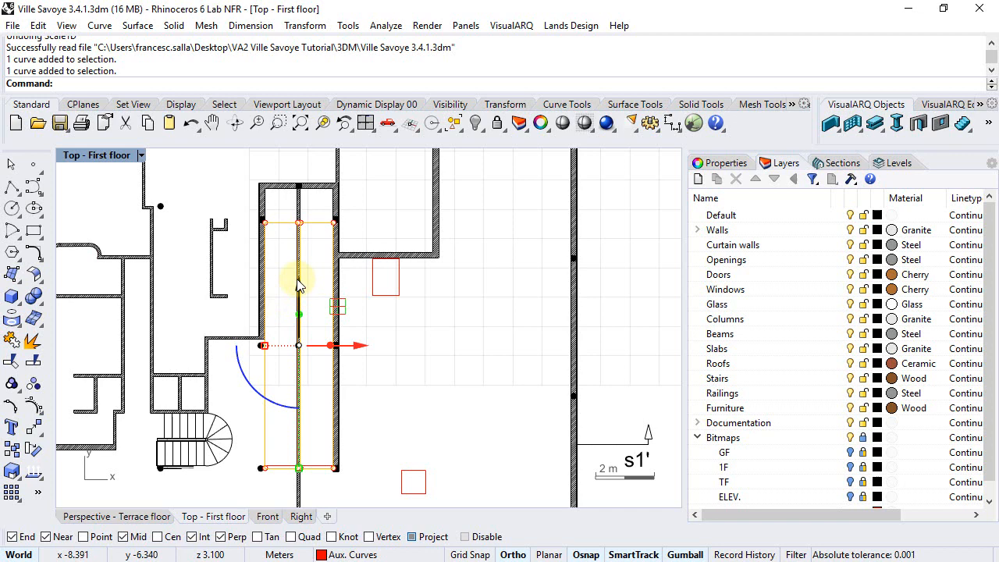
left_click(302, 515)
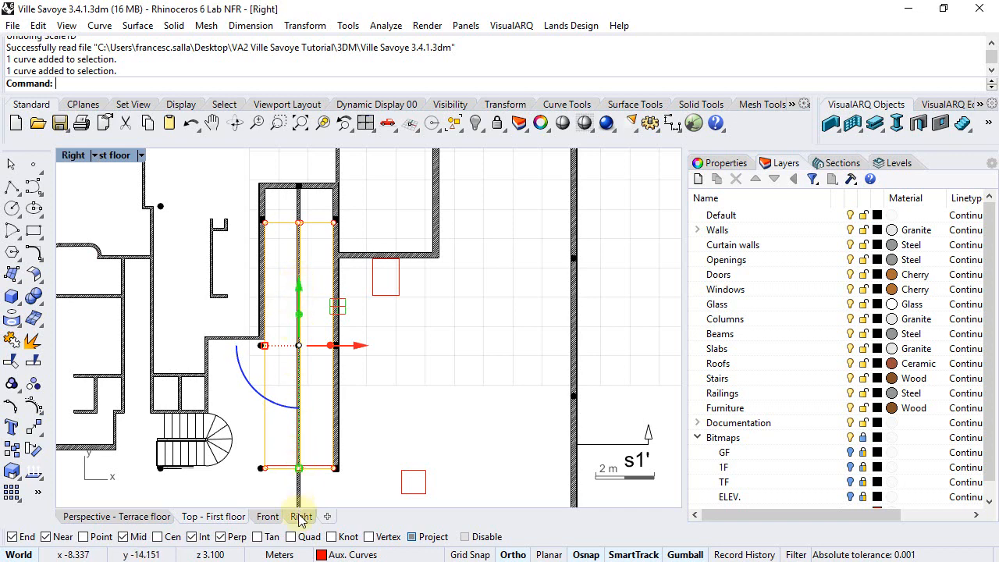
In the side elevation, copy the ramp curves 3 units up and select the copies.
left_click(301, 516)
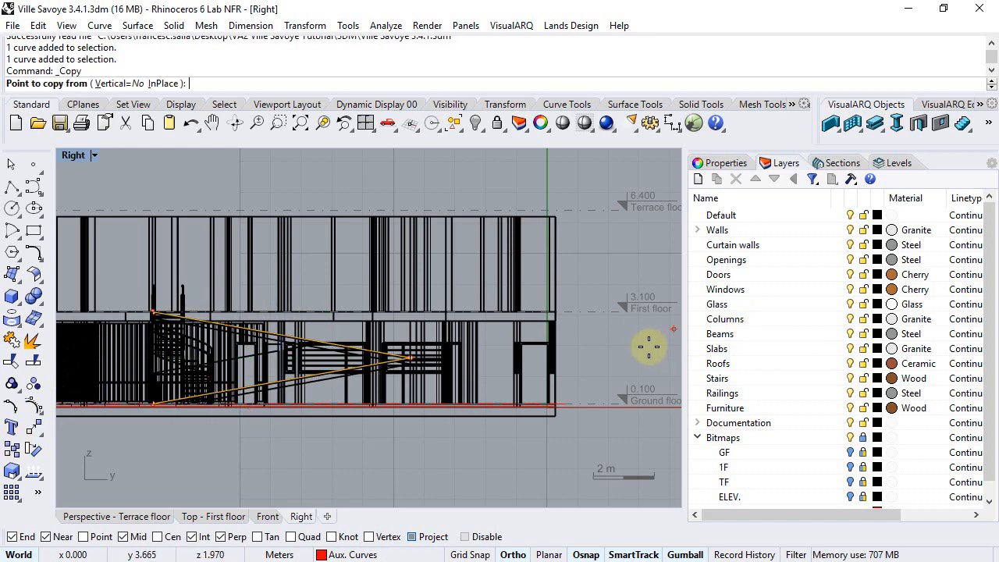
left_click(648, 347)
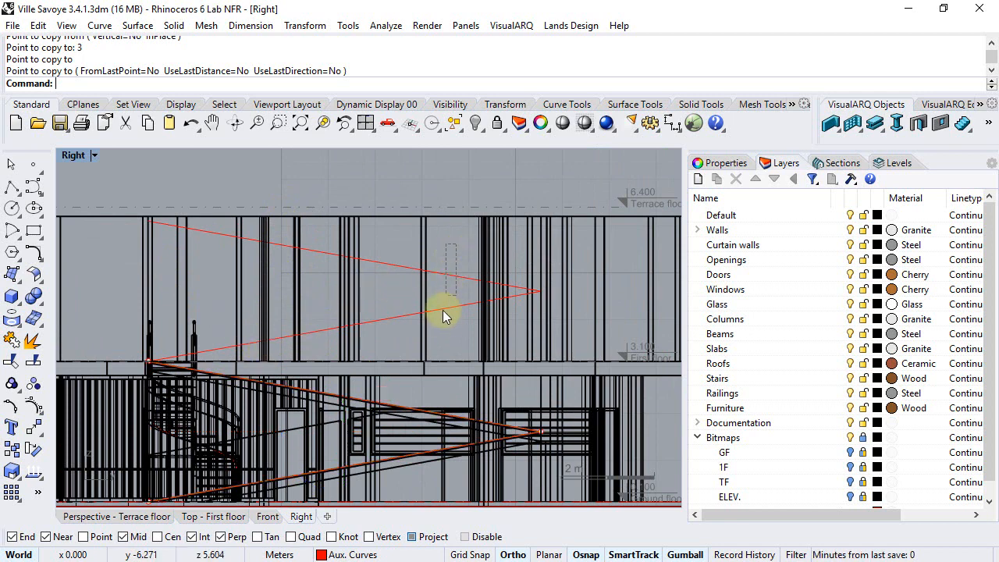
left_click(148, 366)
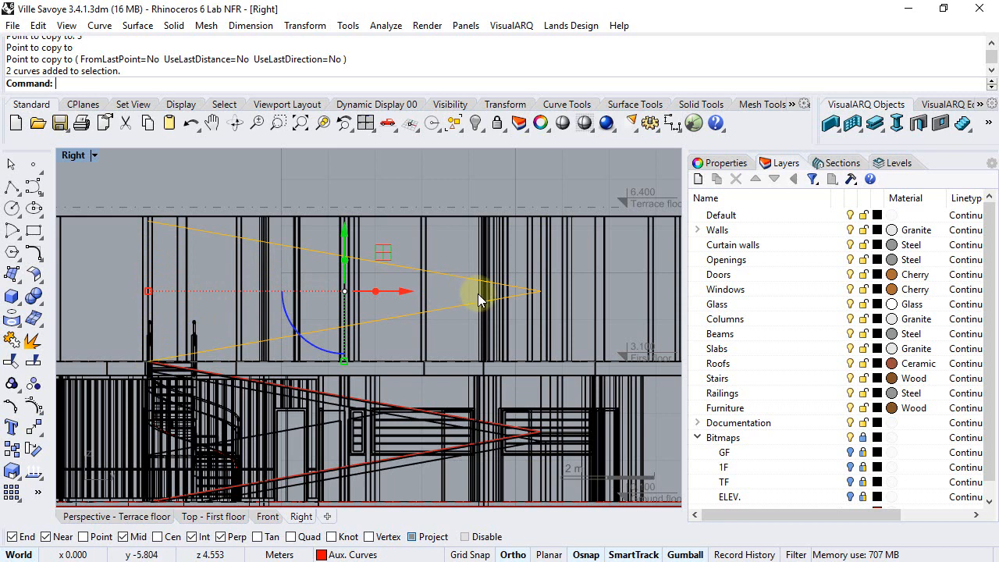
mouse_move(479, 299)
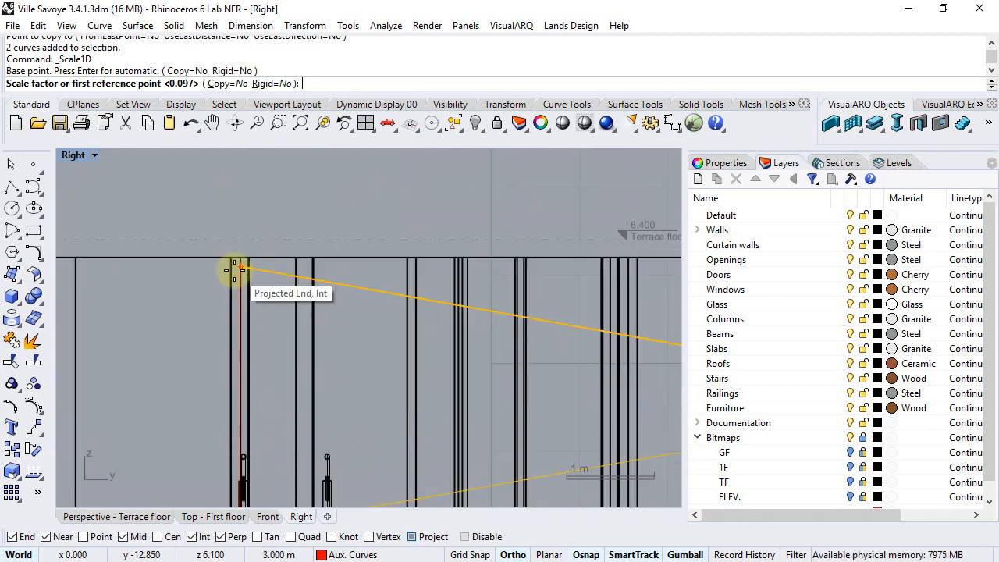
Scale1D the copied curves vertically by 3.3 so they reach terrace level.
left_click(237, 269)
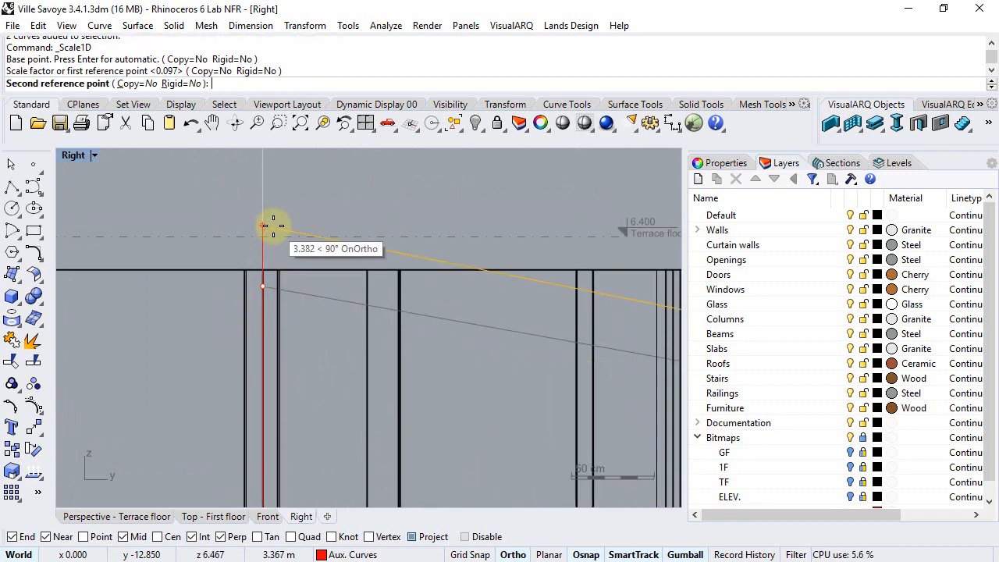
type("3.3")
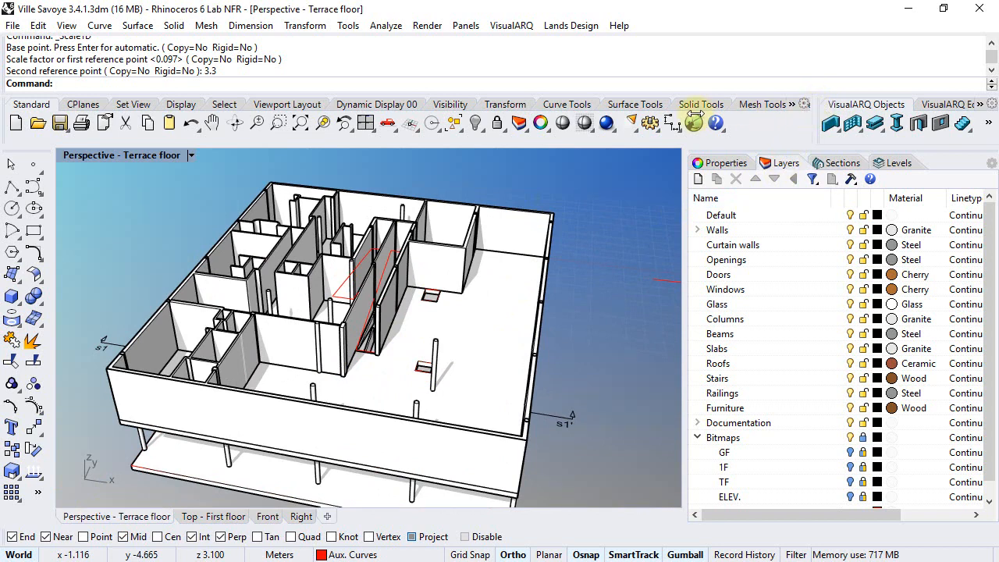
Start a vaSlab with the Ramp style along the ramp edge, then cancel it.
left_click(878, 124)
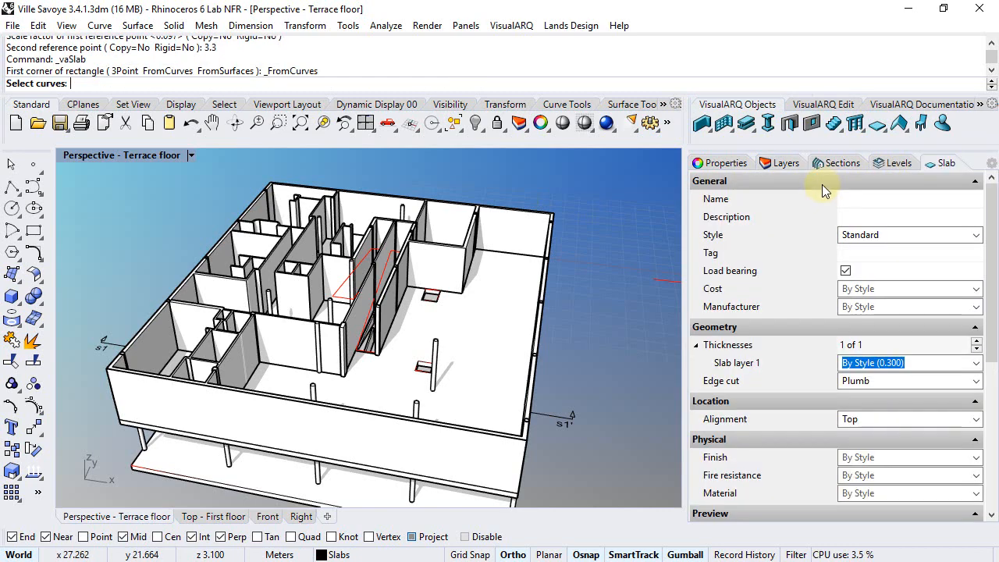
left_click(909, 234)
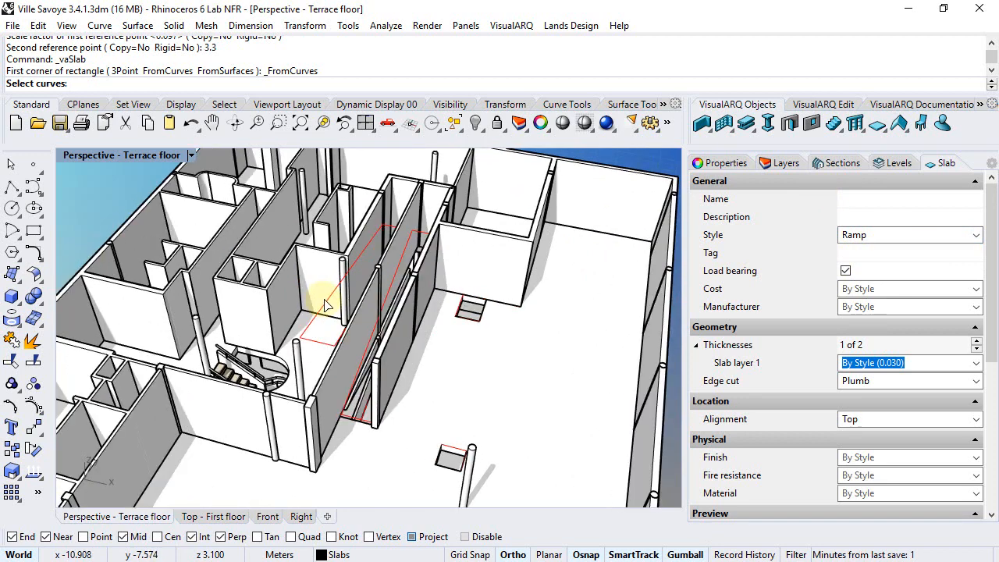
left_click(403, 278)
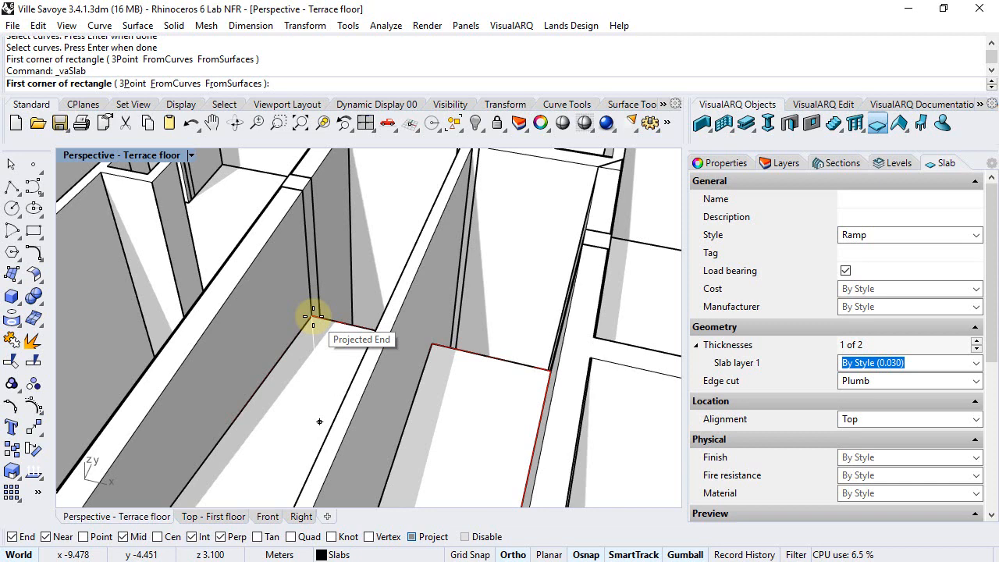
mouse_move(340, 336)
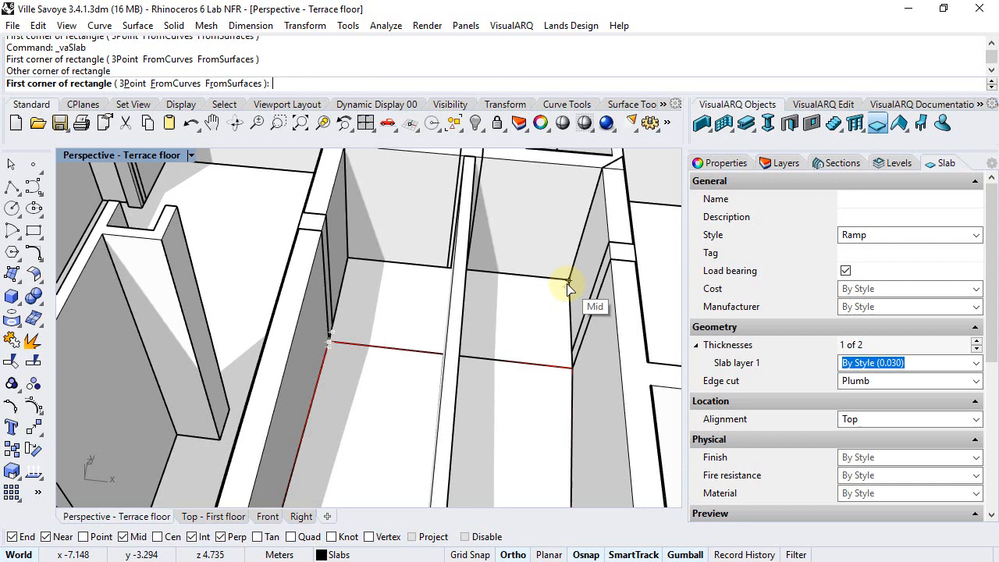
left_click(899, 162)
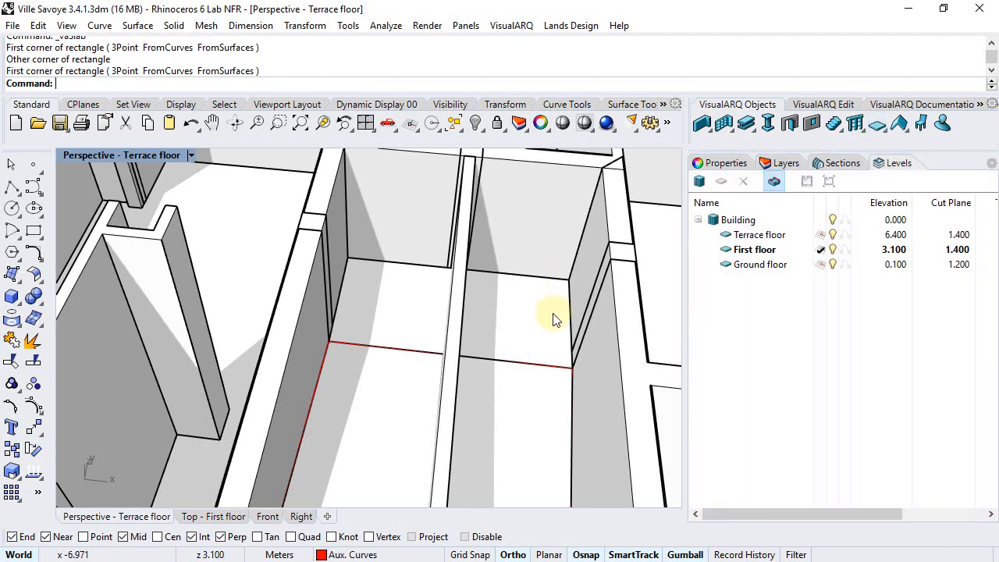
Orbit the perspective to look along the full length of the ramp walls.
left_click_drag(554, 320, 456, 305)
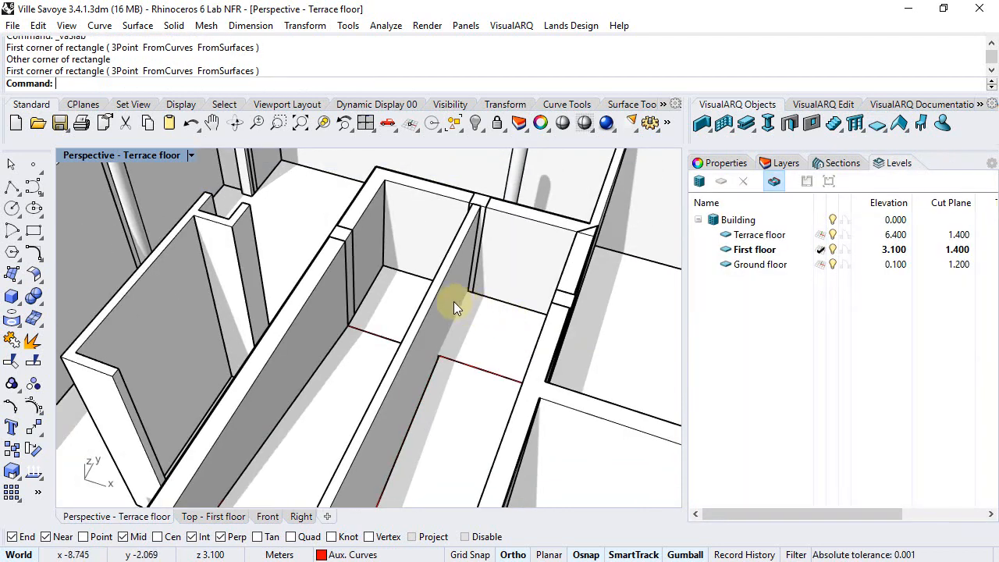
left_click_drag(455, 305, 434, 328)
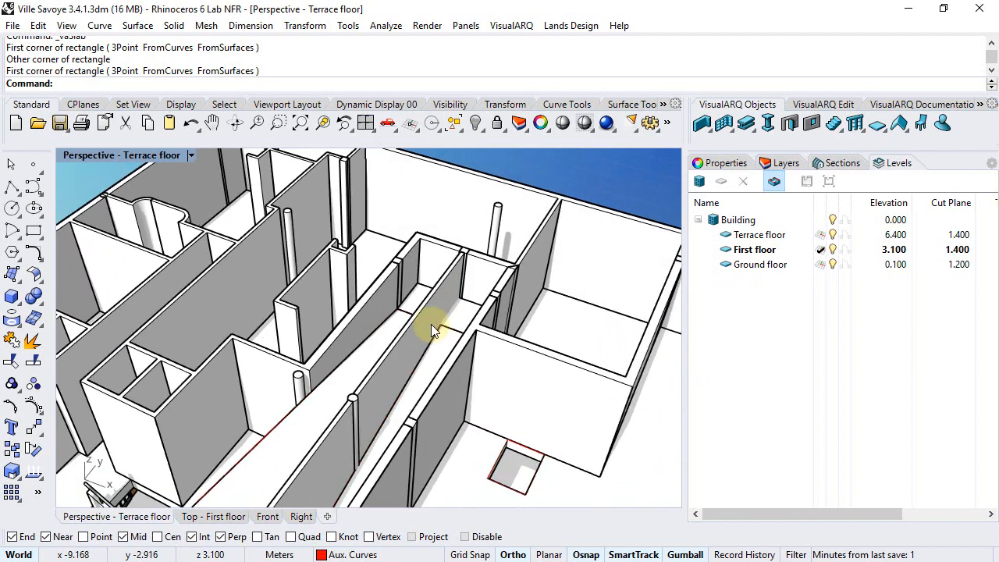
left_click_drag(434, 328, 441, 262)
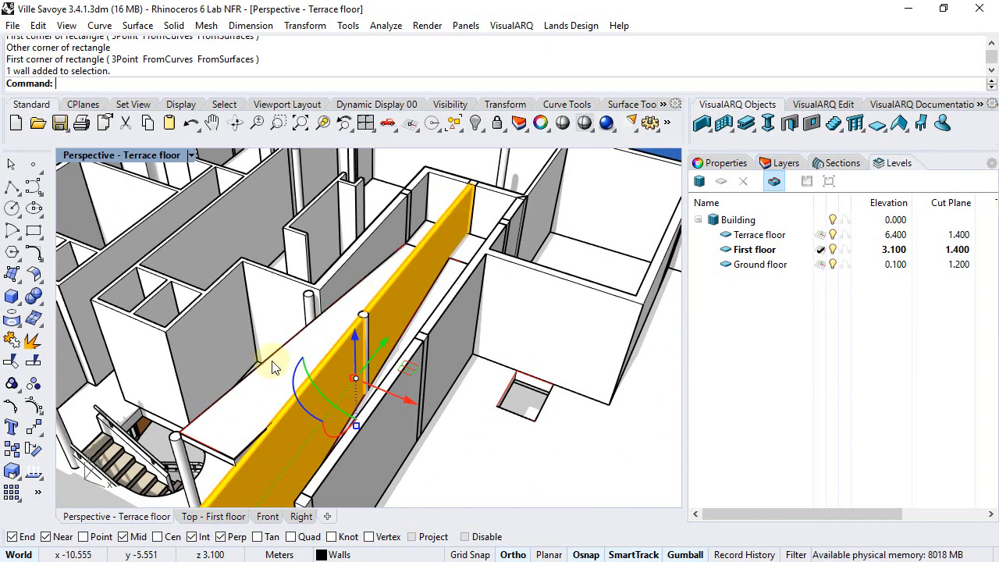
In the first-floor plan, adjust the ramp-side wall's start point and reselect the wall.
left_click(212, 516)
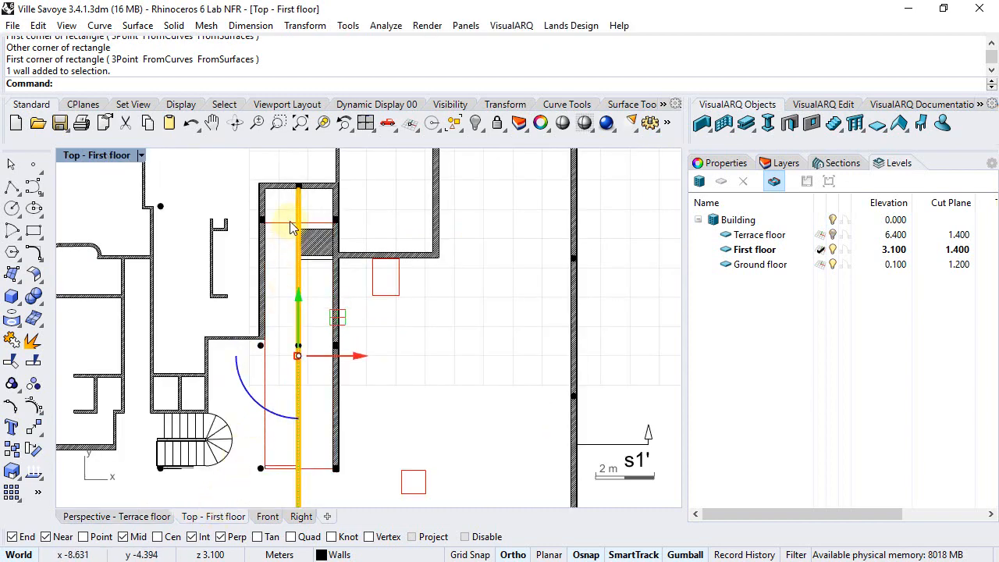
scroll("up", 3)
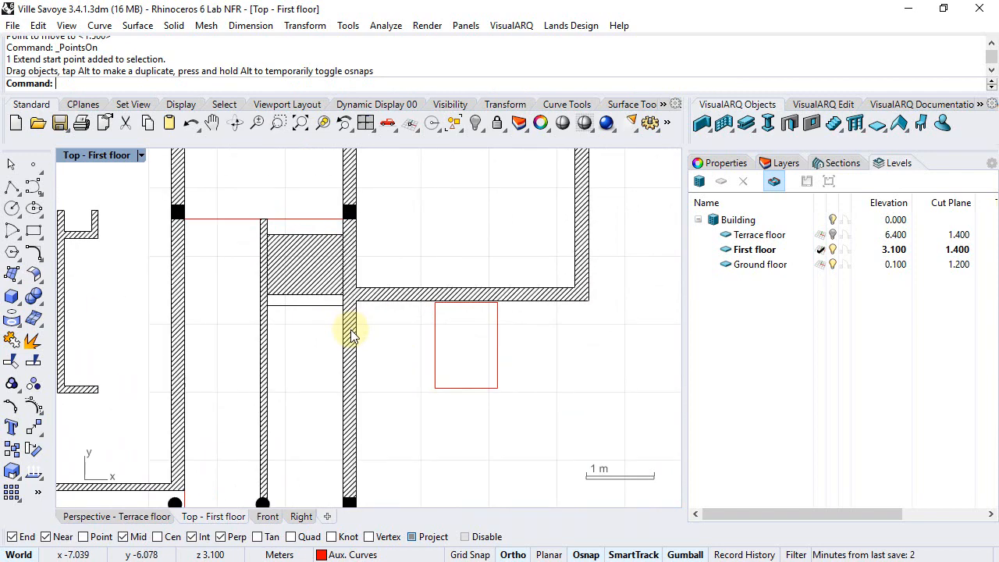
left_click(350, 328)
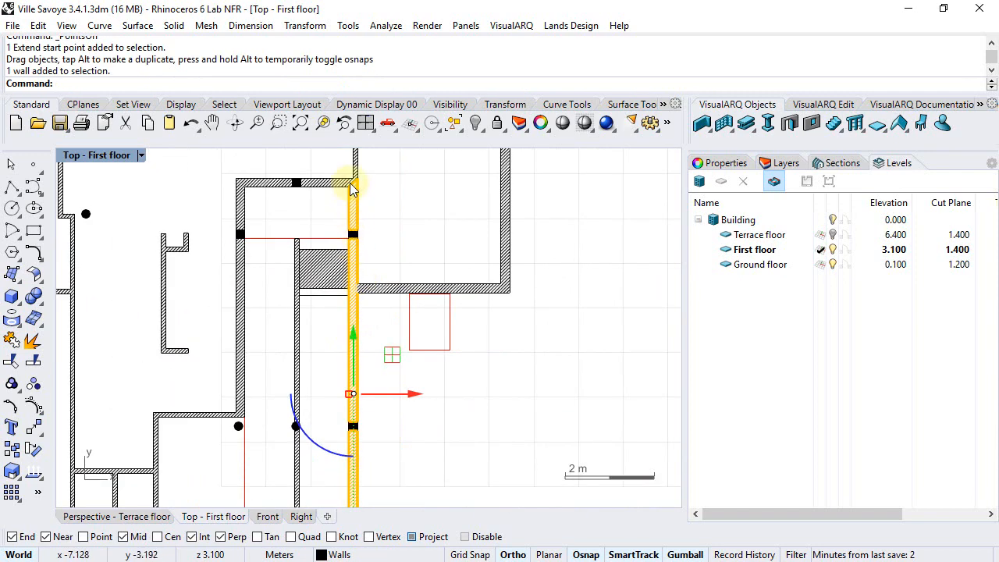
mouse_move(356, 294)
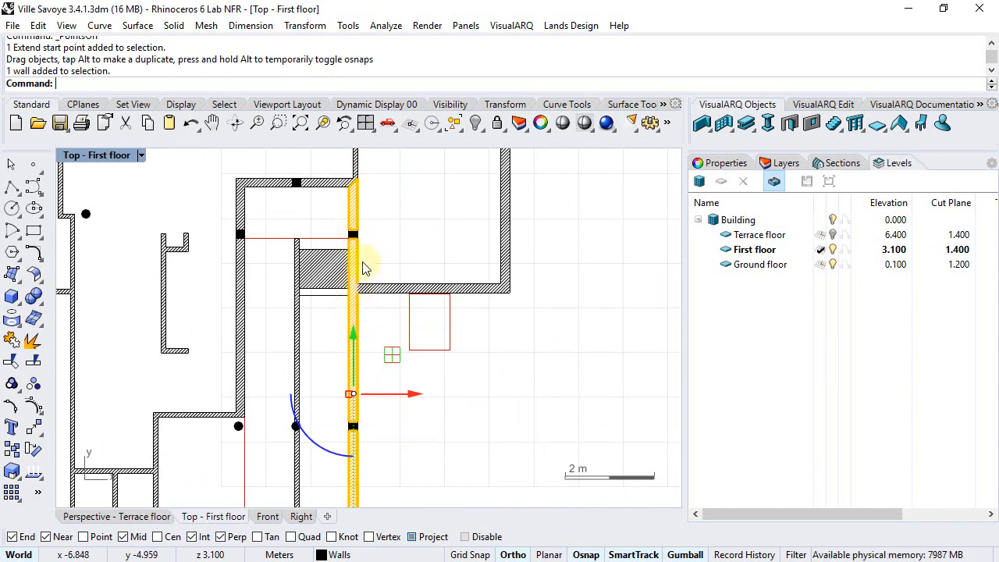
mouse_move(846, 109)
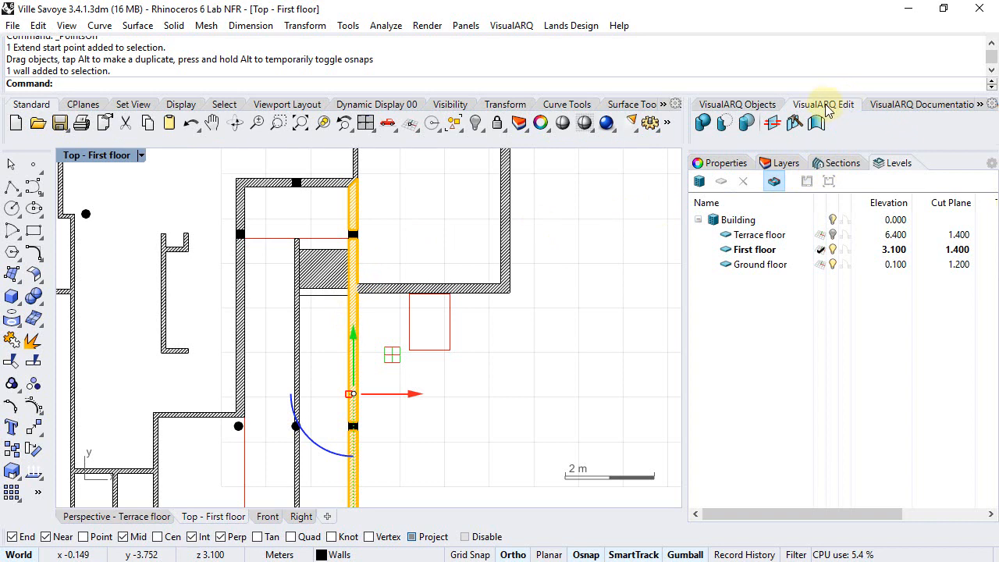
vaSplit the wall at its junction with the cross wall, then move to the 3.4.2 model.
left_click(793, 122)
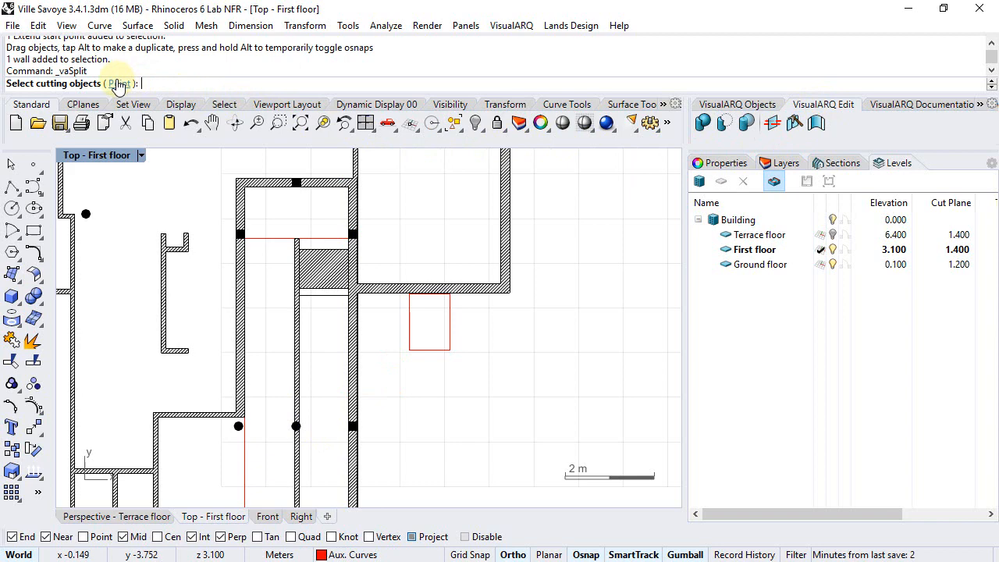
left_click(340, 289)
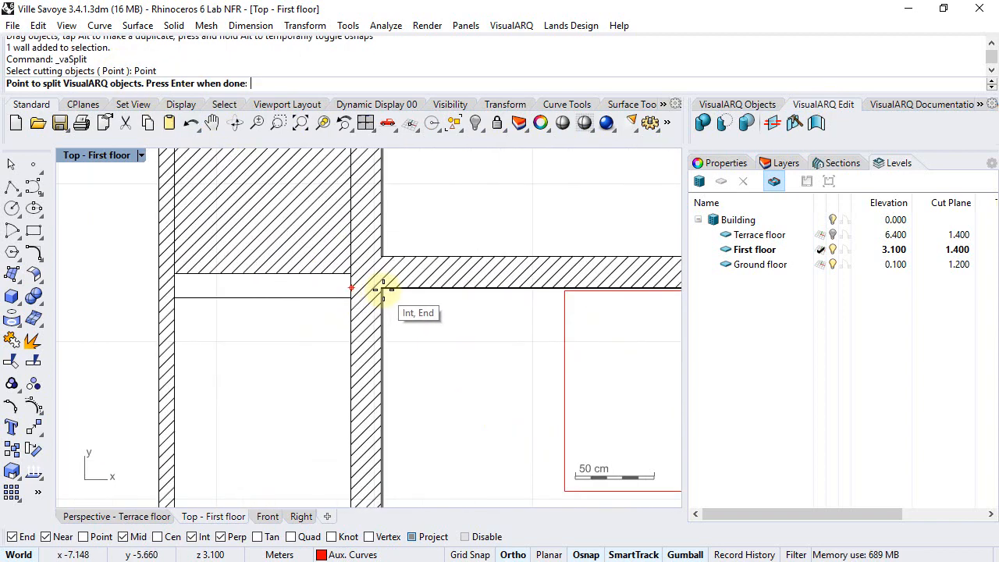
left_click(382, 289)
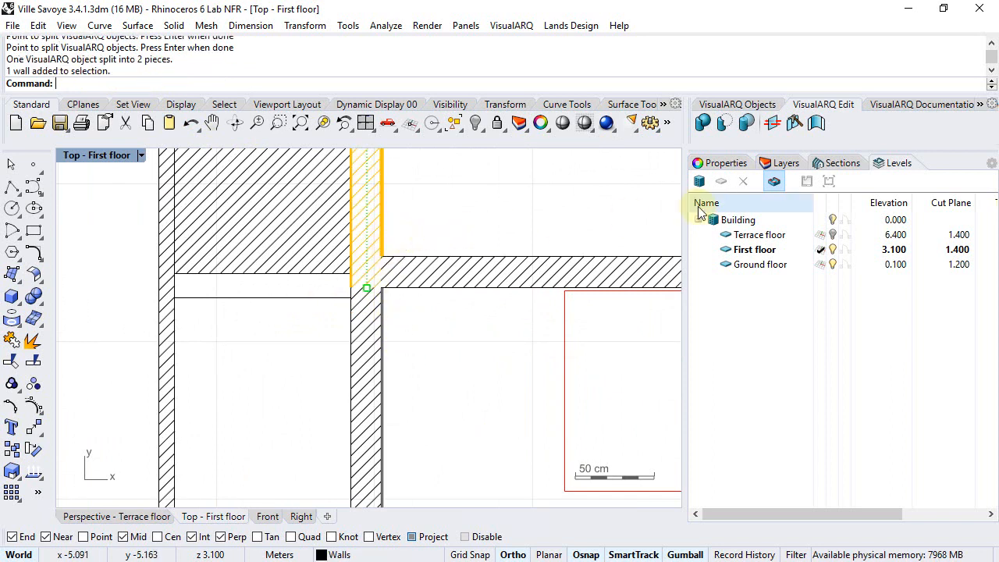
left_click(865, 183)
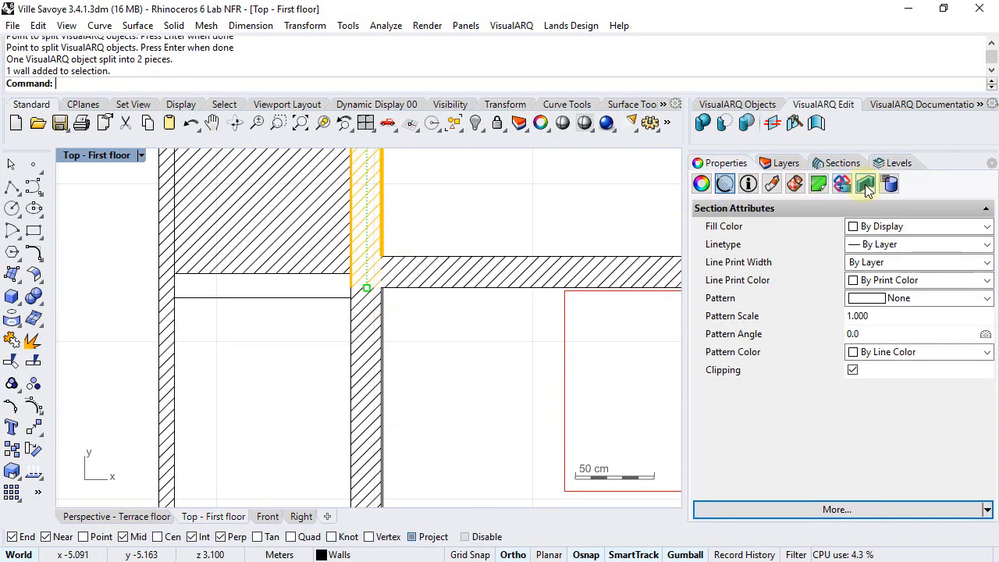
left_click(865, 183)
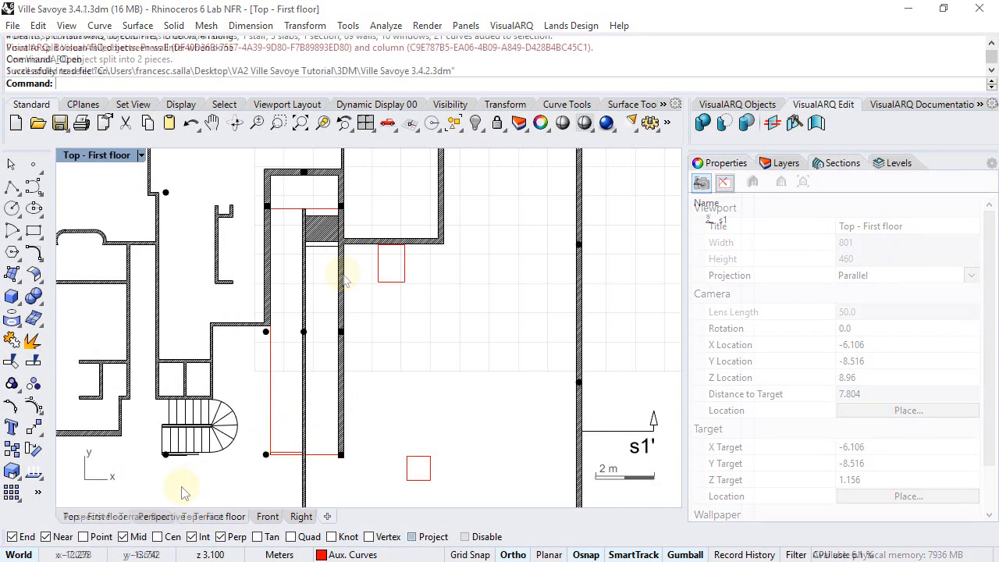
In perspective, add the ramp slabs and the adjacent walls to the selection.
left_click(191, 516)
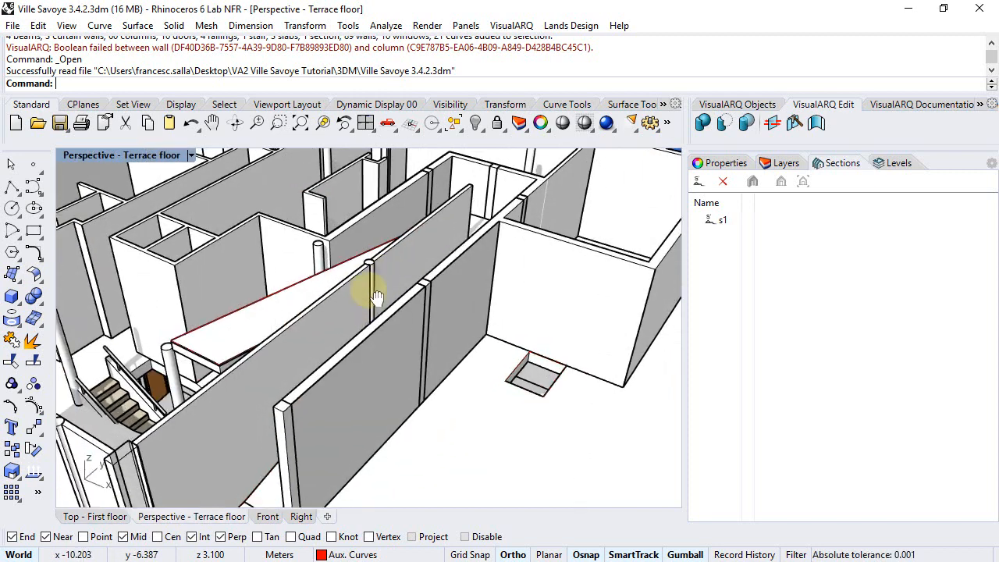
left_click_drag(378, 295, 365, 306)
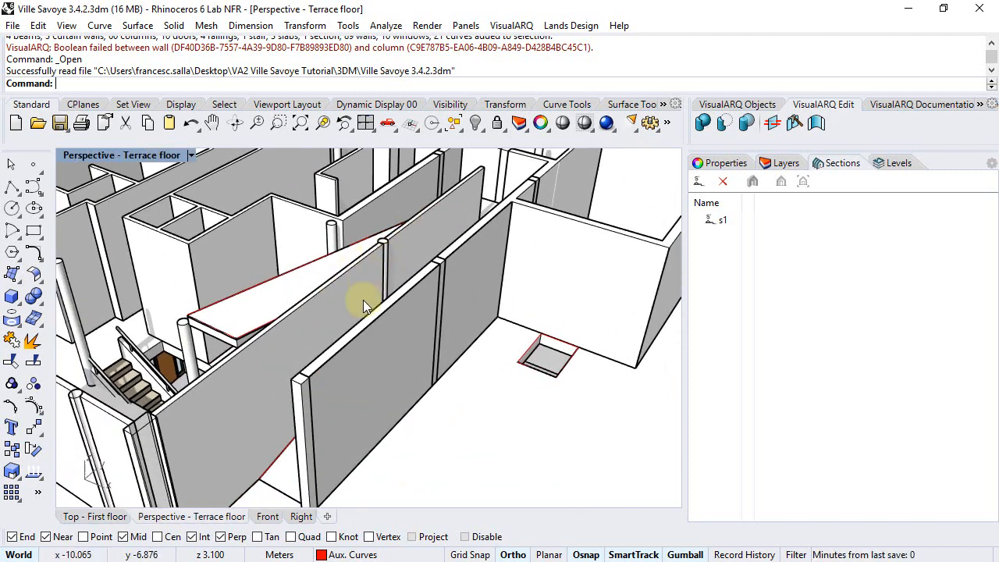
mouse_move(372, 334)
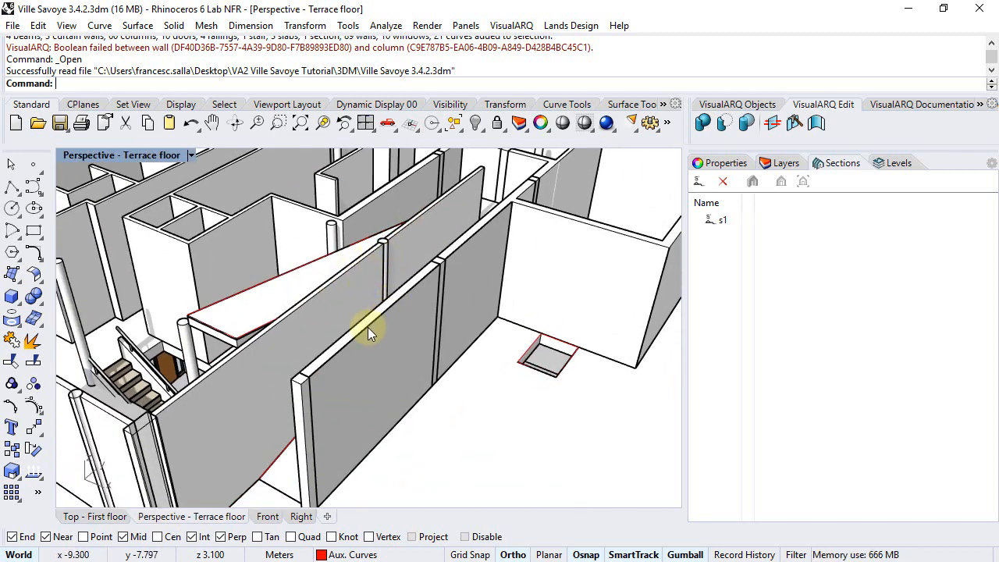
mouse_move(288, 330)
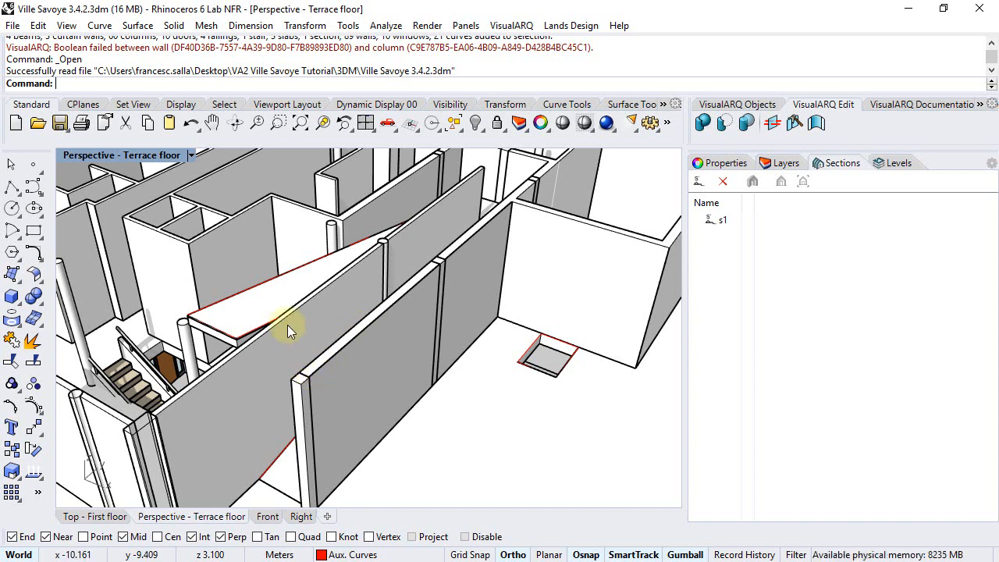
left_click(289, 328)
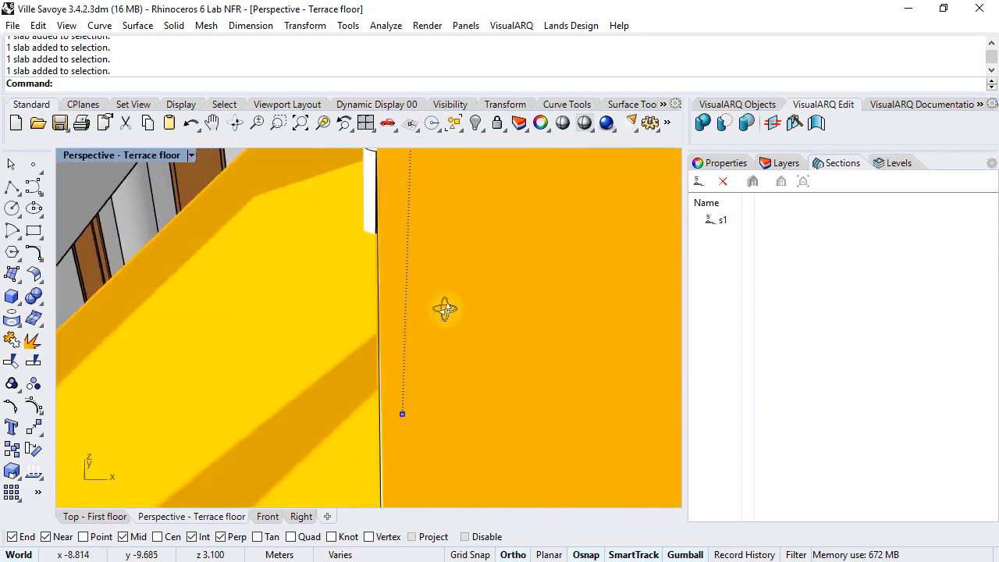
Isolate the selected ramp objects and view them in side elevation.
left_click_drag(445, 309, 422, 315)
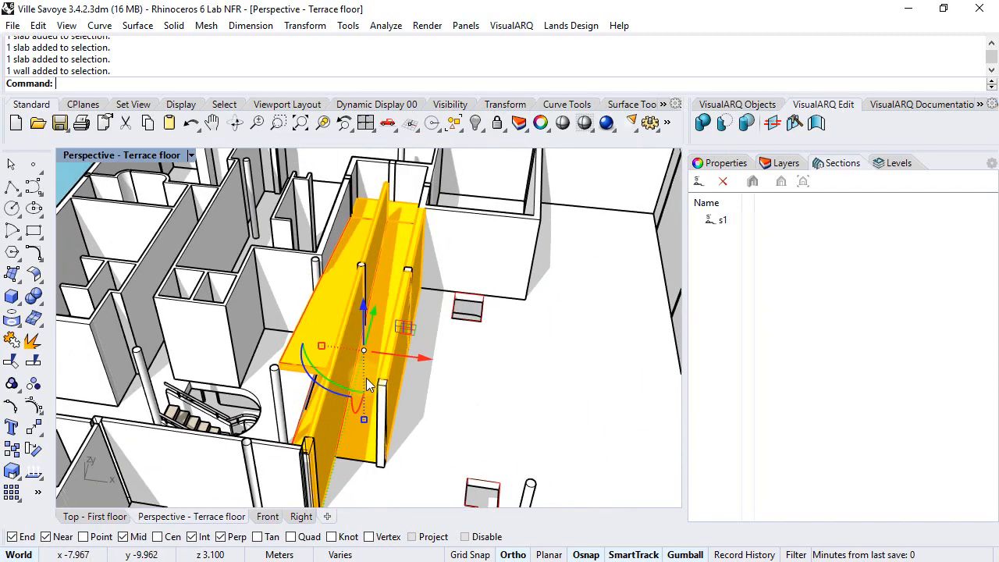
left_click(474, 122)
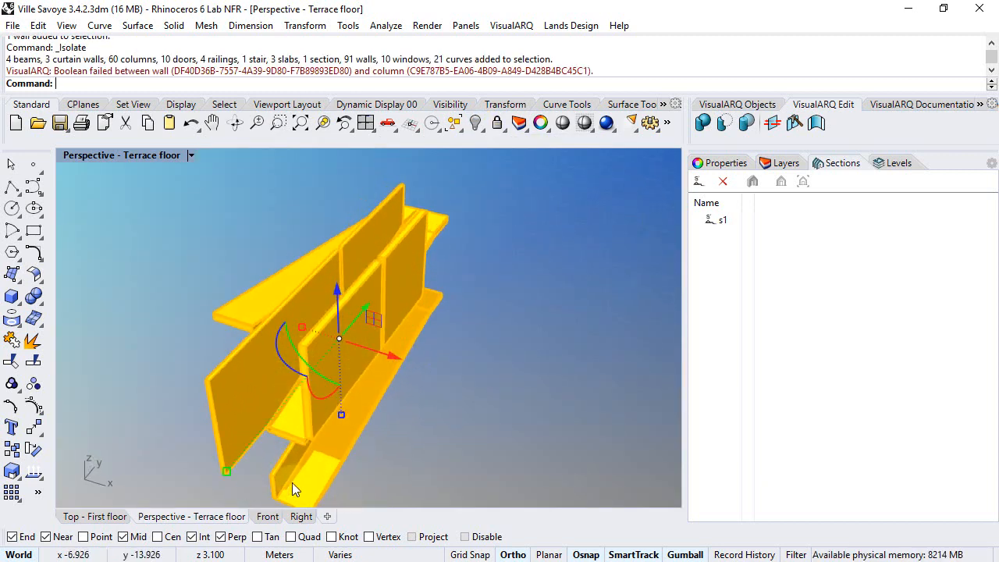
left_click(300, 515)
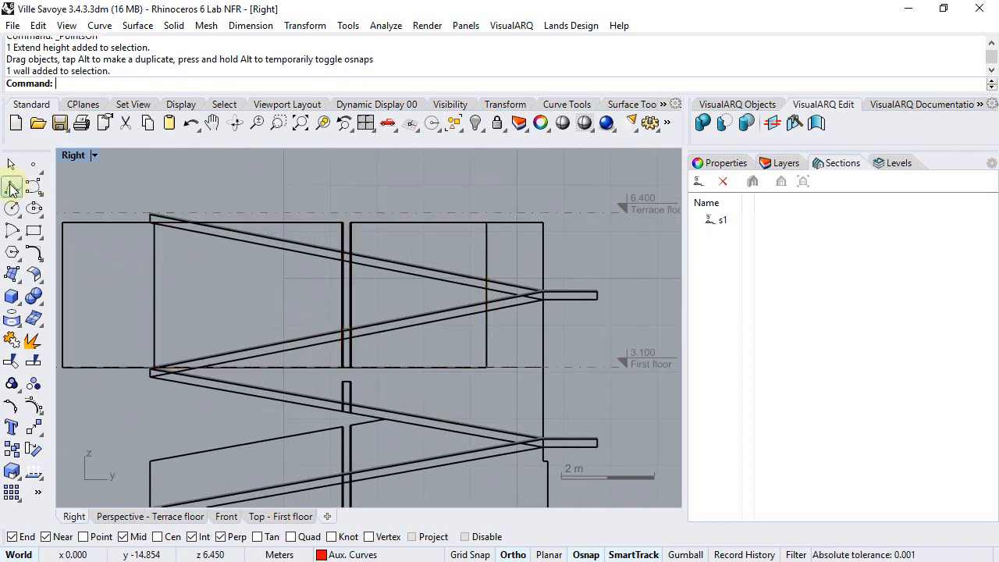
Trace a closed polyline from the first-floor line along the ramp slope and join it.
left_click(13, 187)
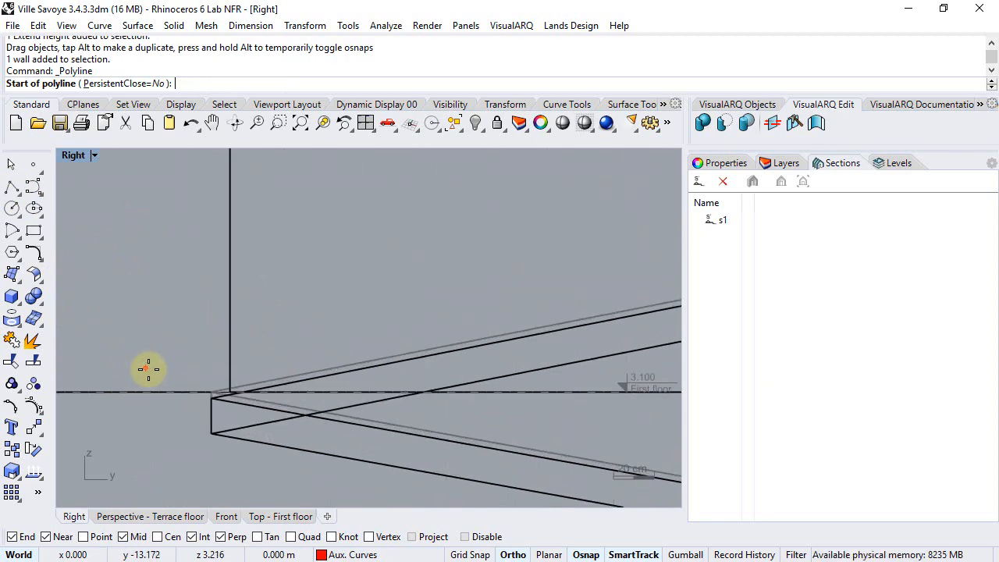
left_click(191, 402)
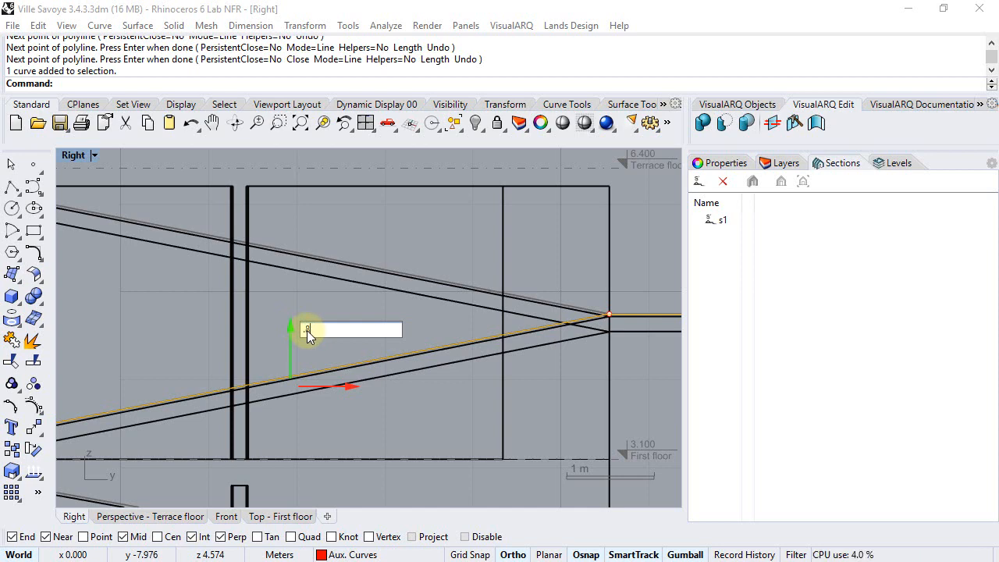
scroll("down", 3)
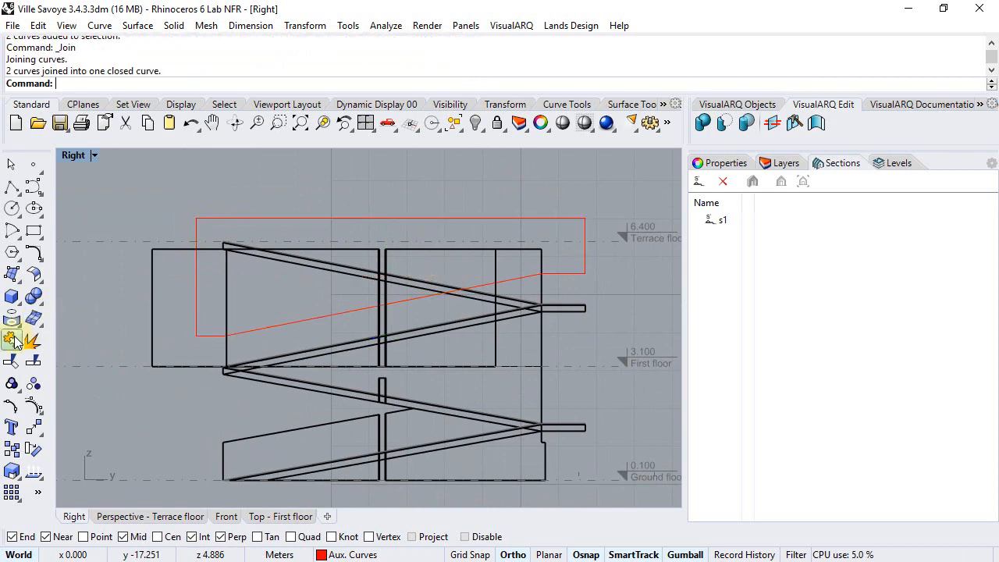
left_click(390, 278)
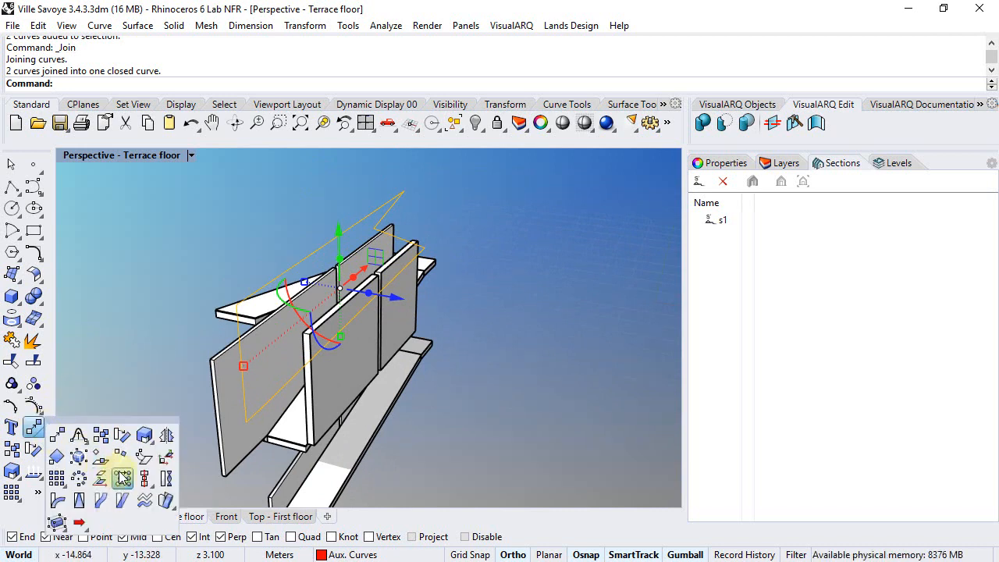
SetPt the outline with only Set X, aligned to World, into the walls' vertical plane.
left_click(121, 478)
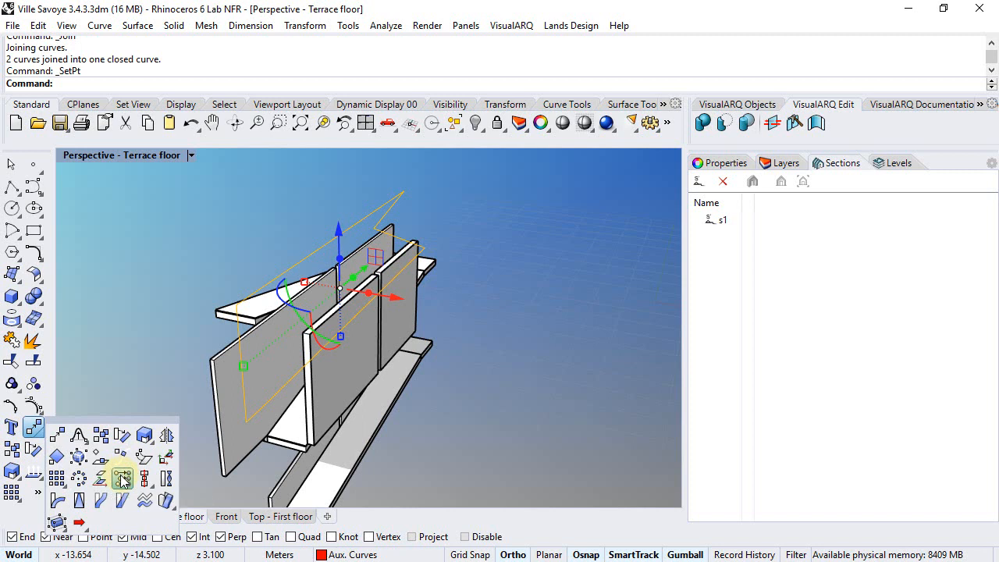
left_click(122, 477)
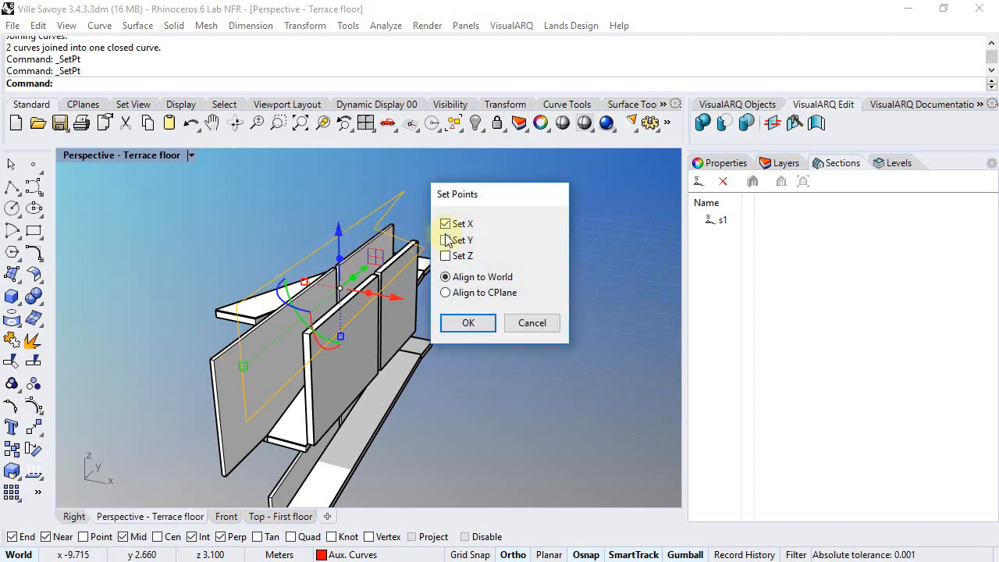
left_click(445, 241)
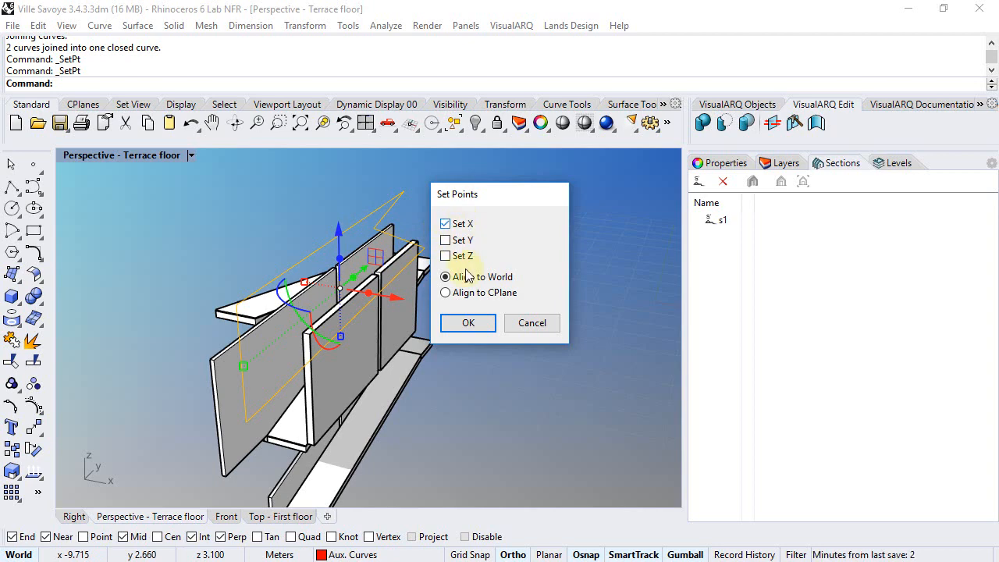
left_click(468, 322)
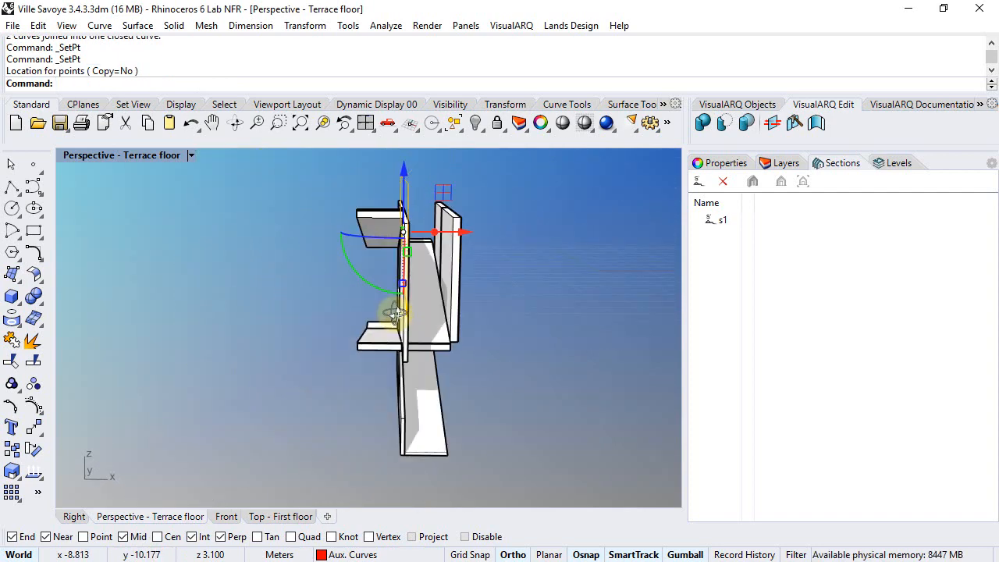
left_click_drag(399, 312, 425, 278)
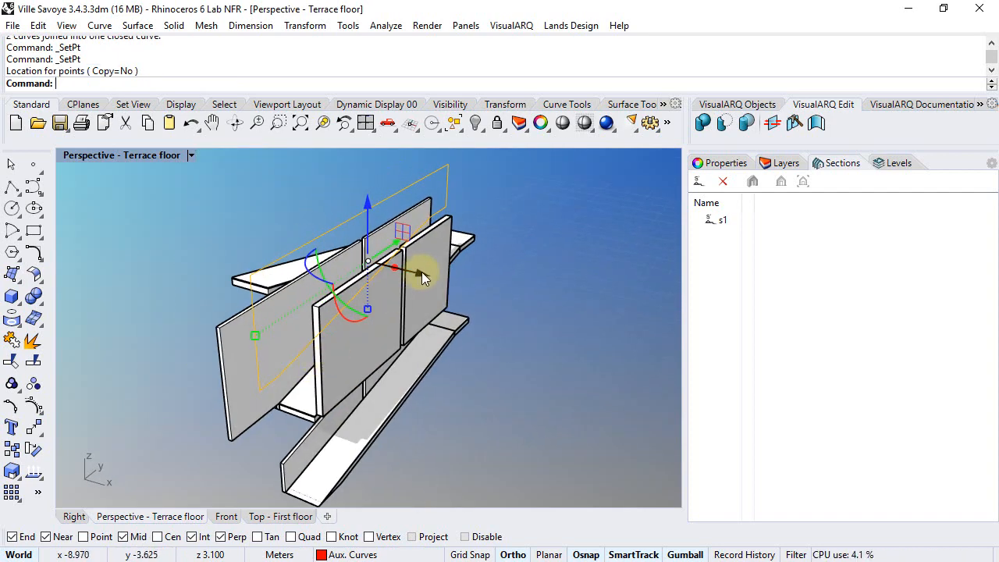
left_click_drag(424, 278, 75, 278)
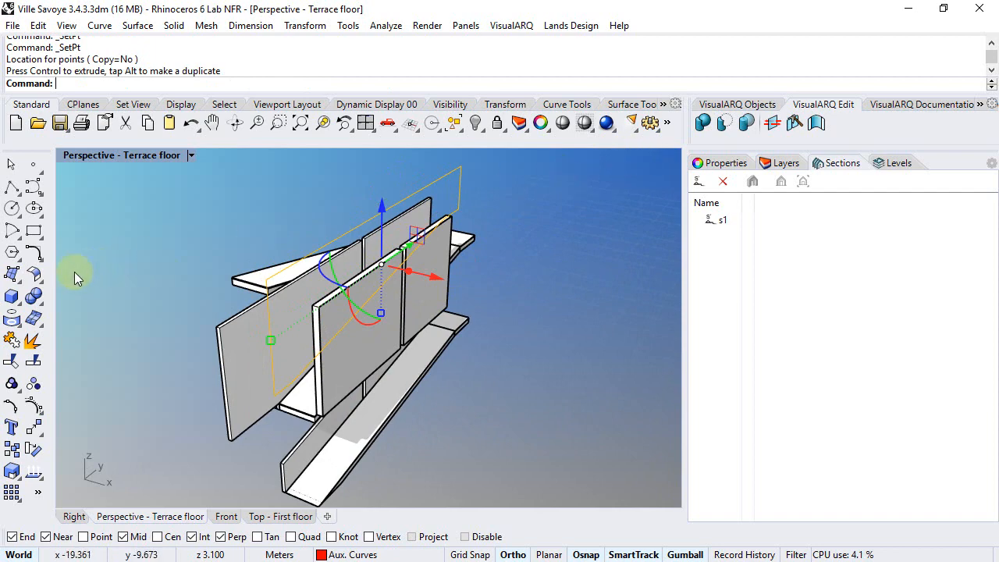
Extrude the closed outline as a solid through the ramp walls and select the wall to cut with it.
left_click(12, 297)
type("1")
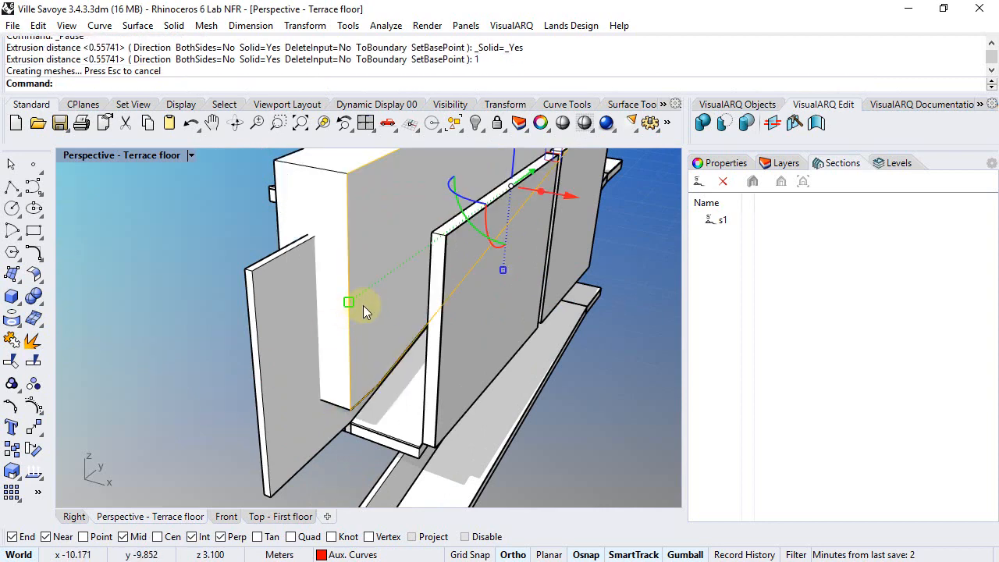
left_click_drag(367, 313, 414, 234)
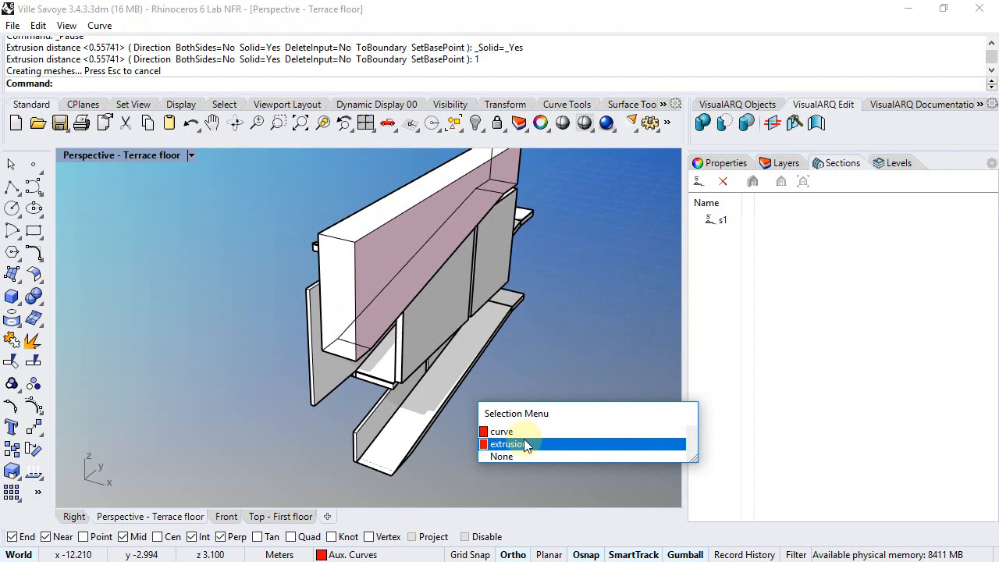
left_click(509, 444)
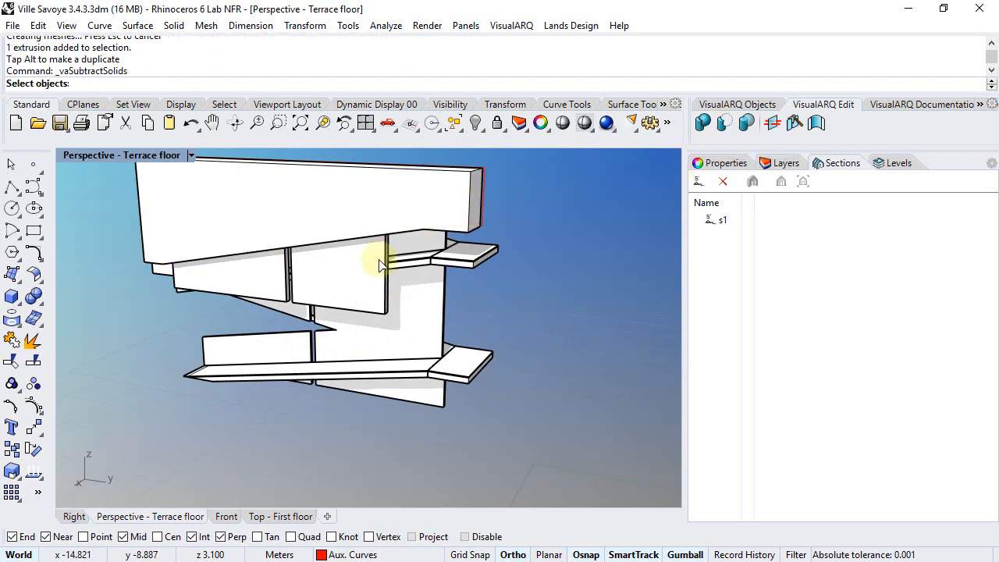
left_click(312, 203)
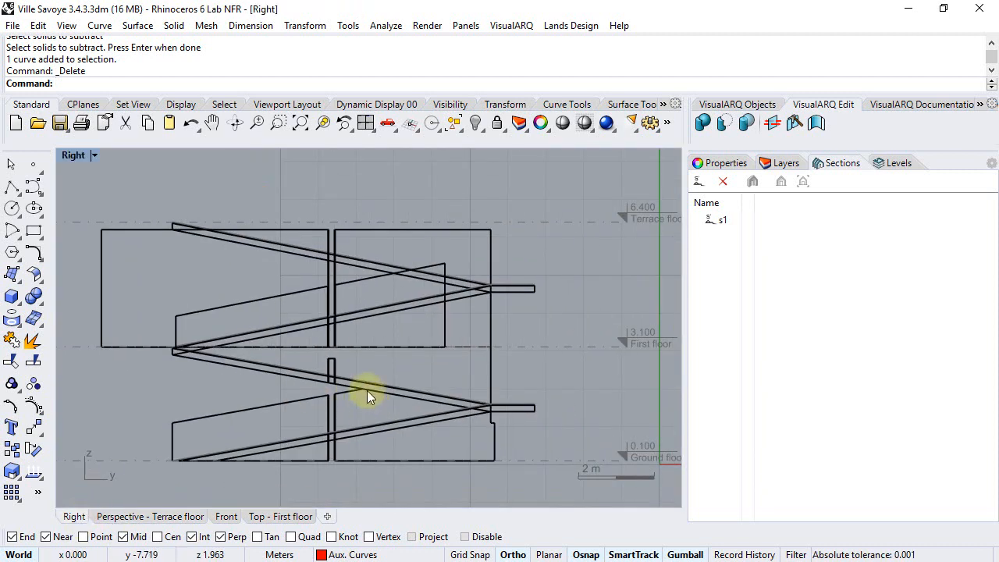
mouse_move(137, 241)
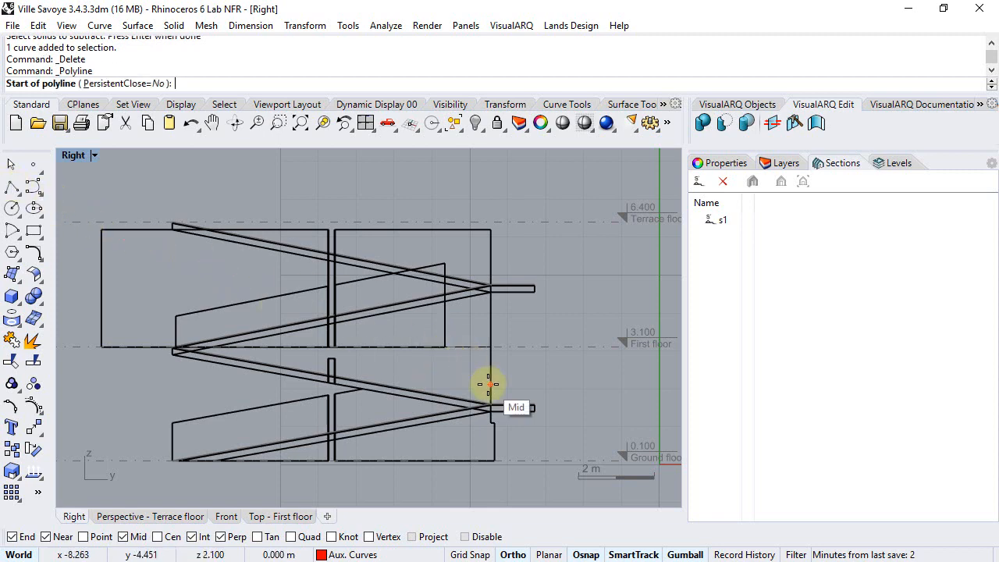
Start a polyline at the ramp line's midpoint and trace the corner where the ramp lines and slab edge meet.
left_click(491, 384)
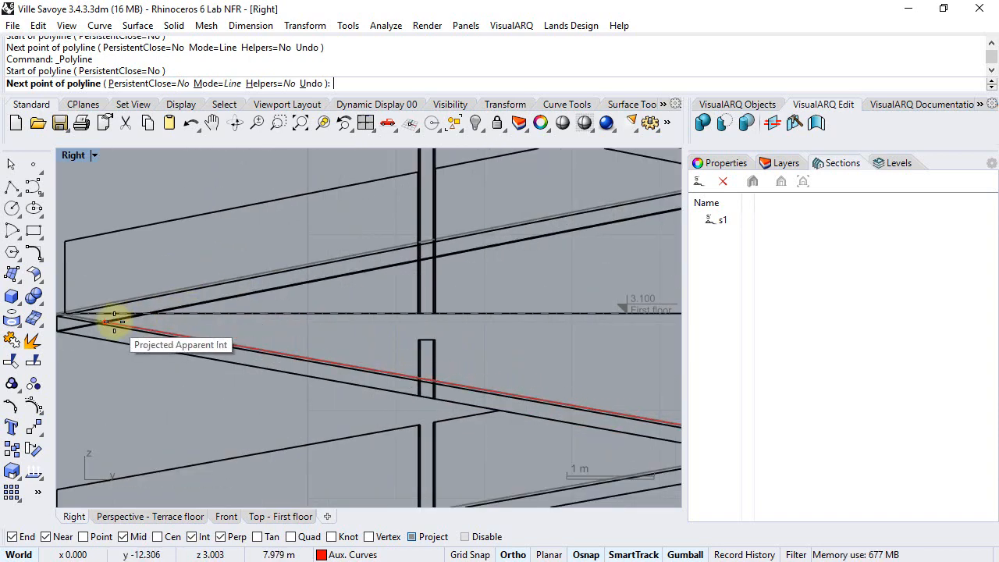
left_click(469, 430)
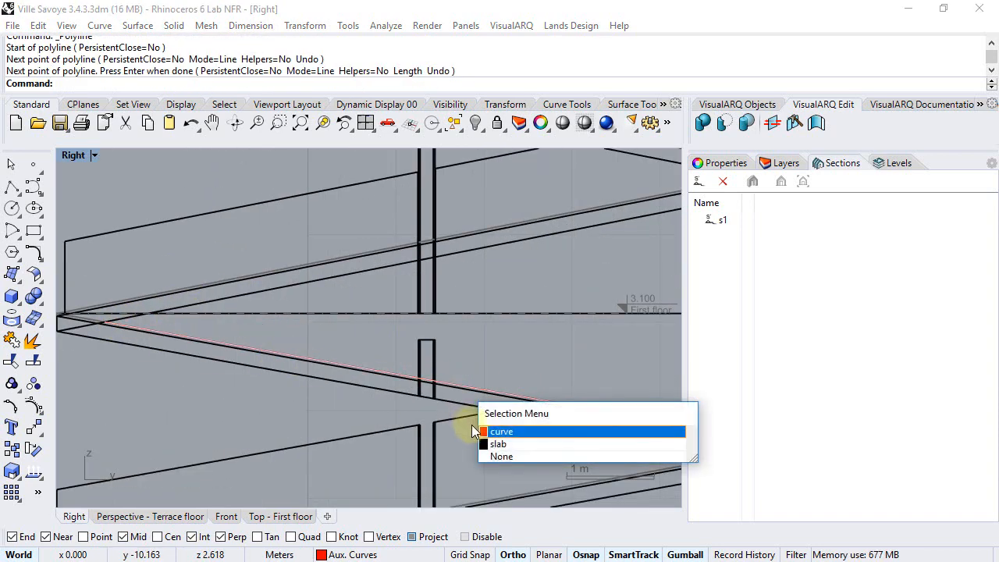
left_click(499, 431)
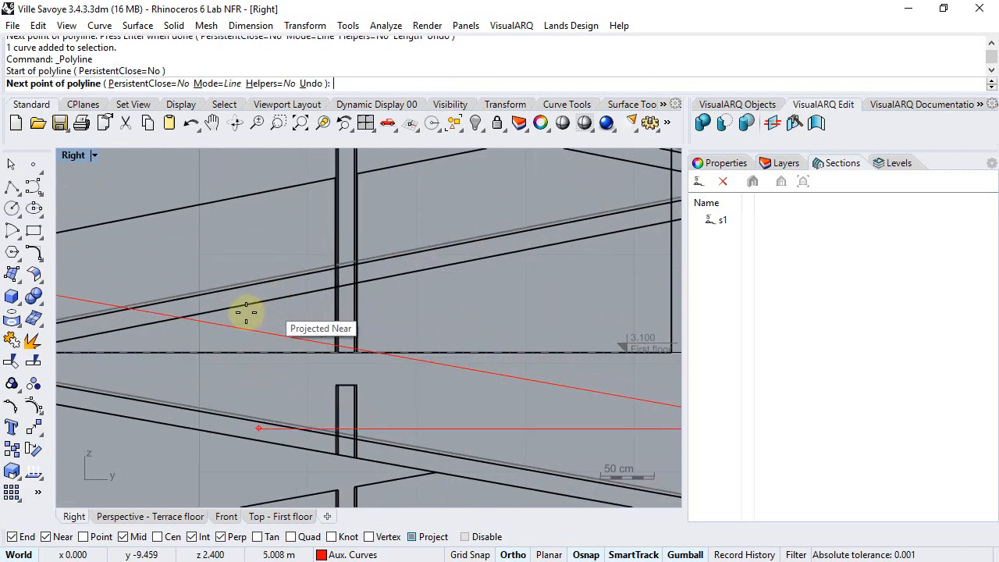
mouse_move(185, 314)
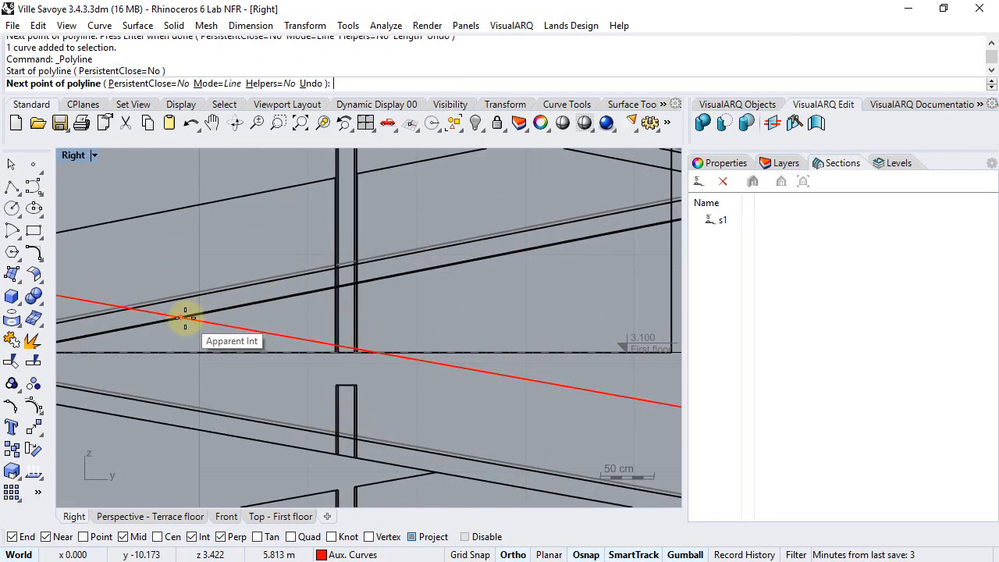
left_click(185, 318)
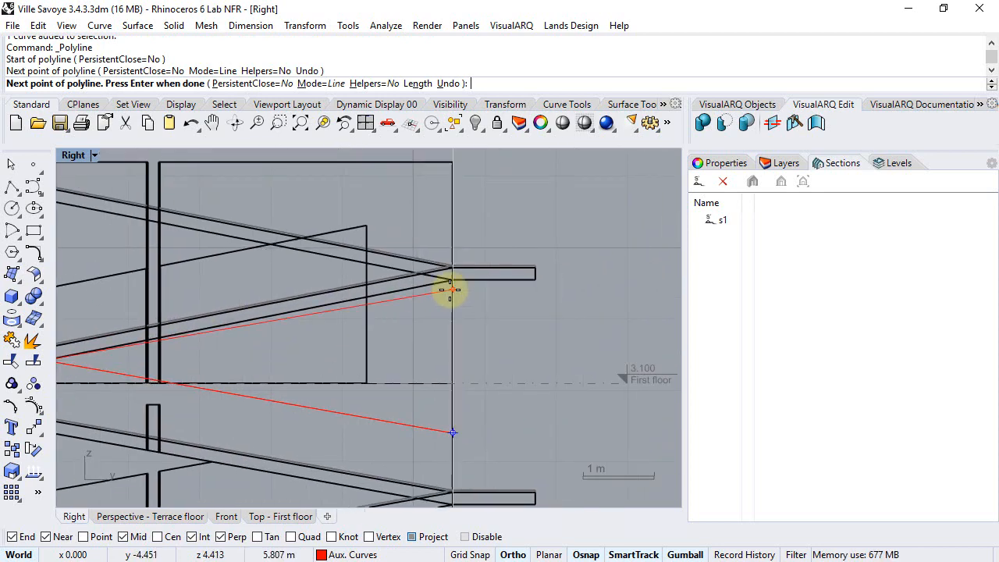
Continue the outline past the ramp slab's end and landing edge, then close it at the lower corner.
left_click(453, 294)
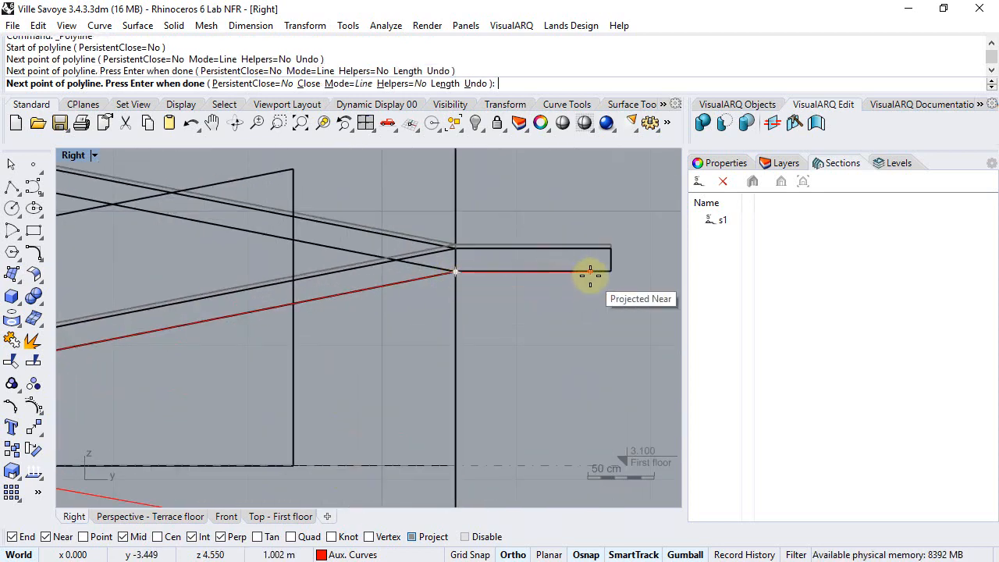
left_click(591, 273)
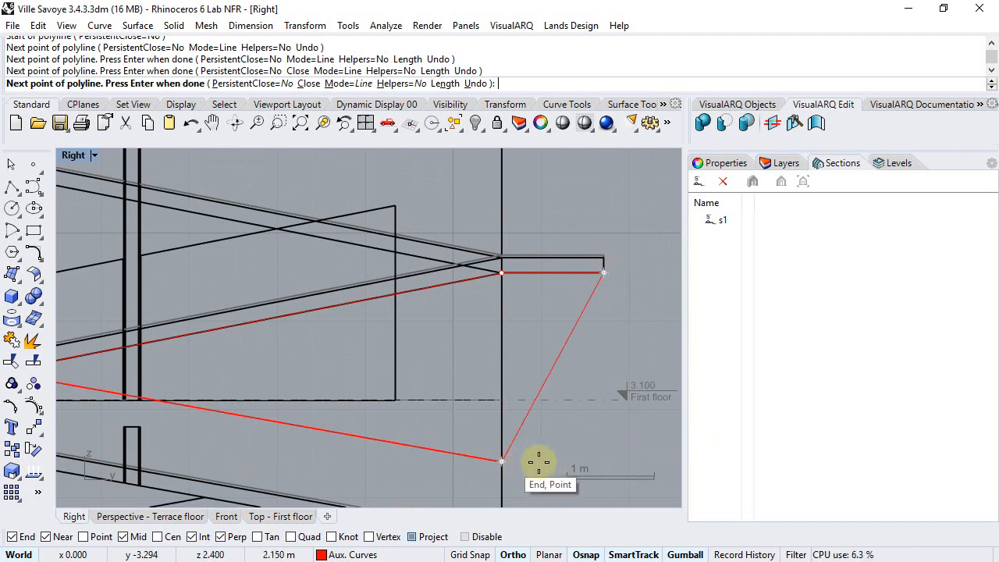
left_click(503, 461)
type("c")
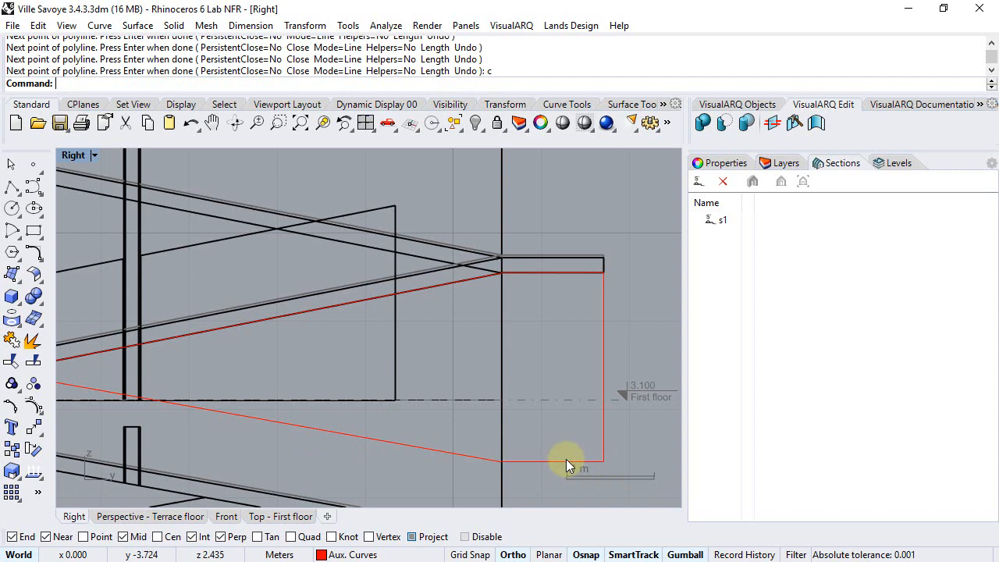
left_click_drag(570, 466, 445, 343)
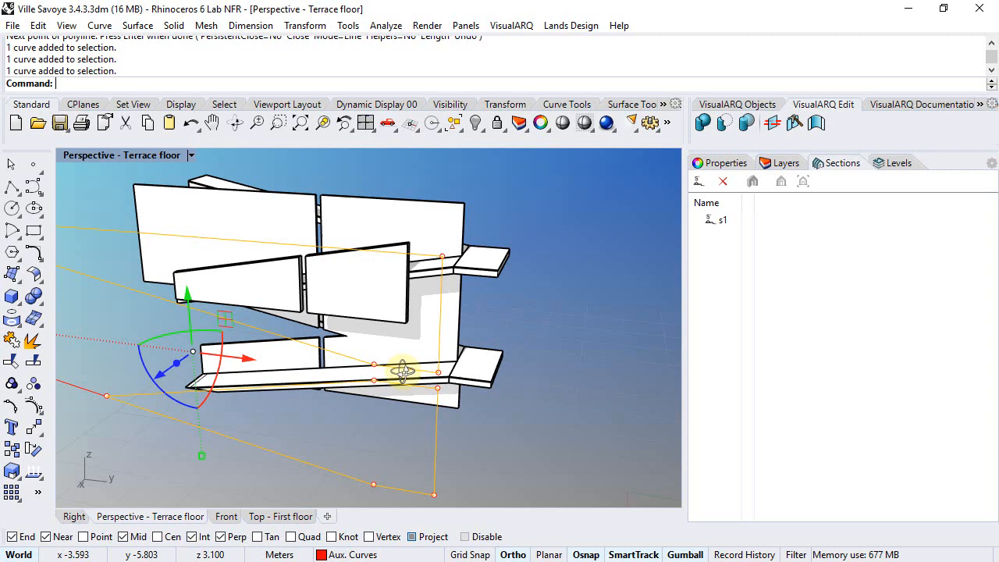
Extrude the second outline curve into a cutting solid reaching through the ramp walls.
left_click(12, 297)
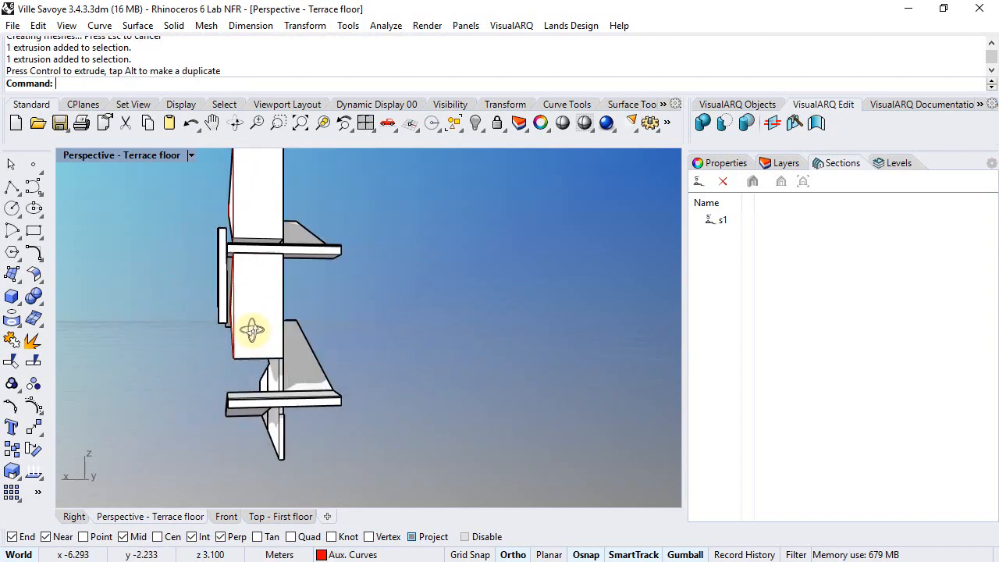
left_click_drag(253, 331, 240, 350)
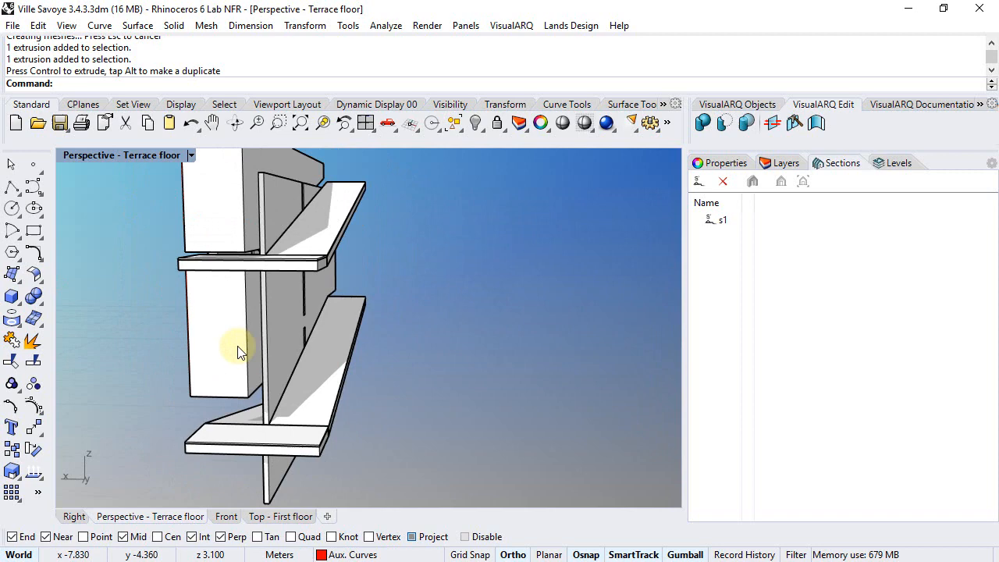
left_click(241, 349)
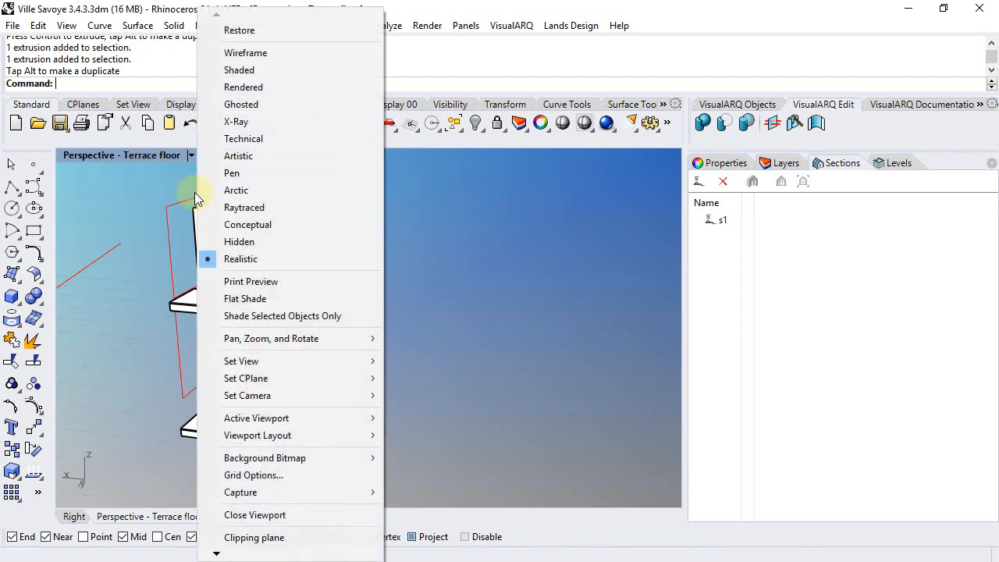
mouse_move(240, 103)
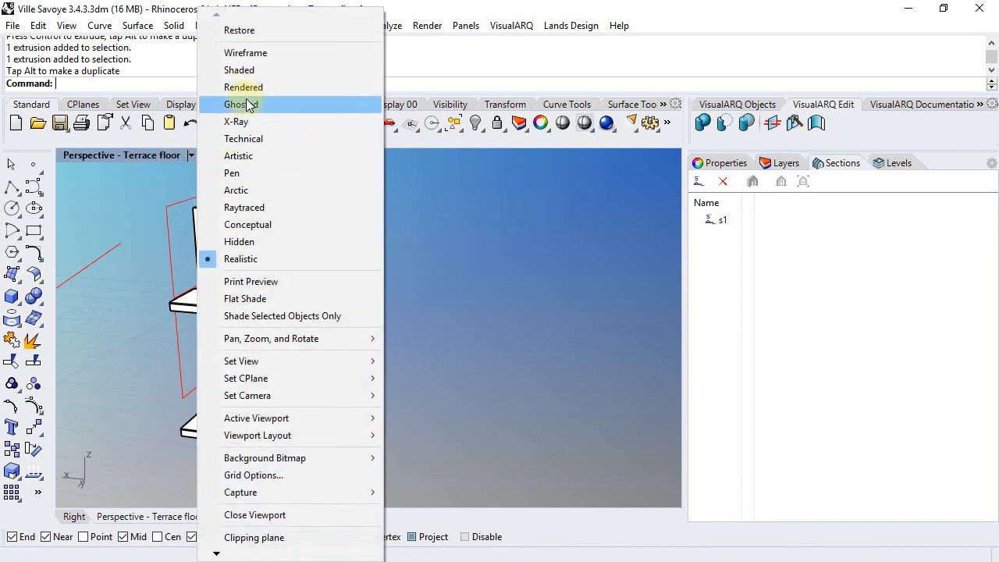
In Ghosted display, subtract the red extruded solids from the ramp walls with vaSubtractSolids, trimming them along the slope.
left_click(241, 103)
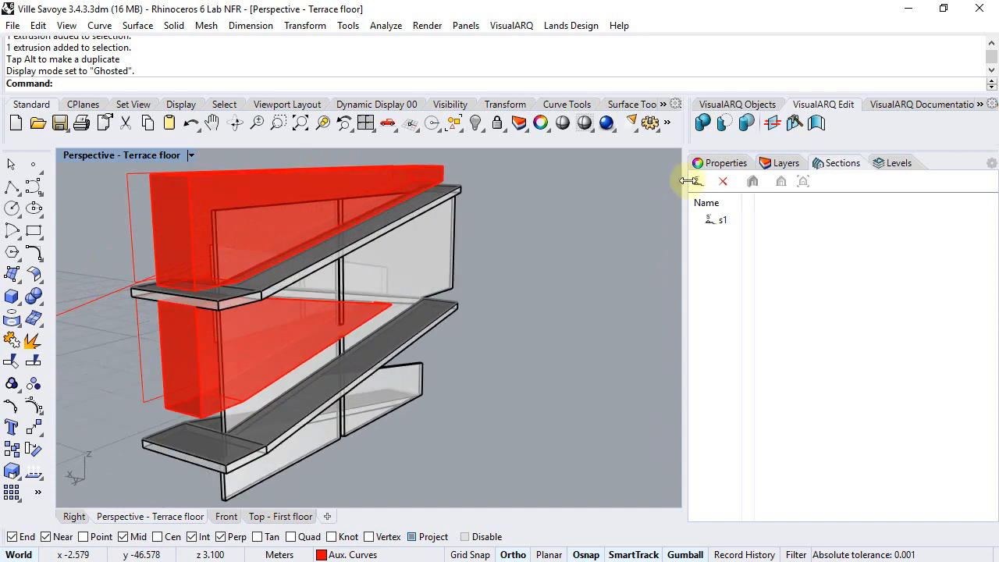
left_click(293, 367)
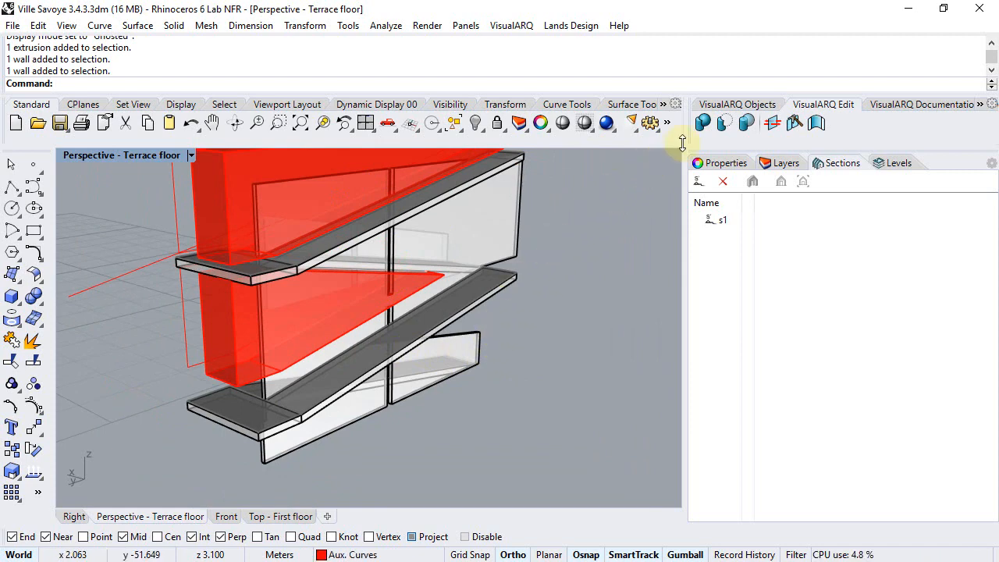
mouse_move(724, 122)
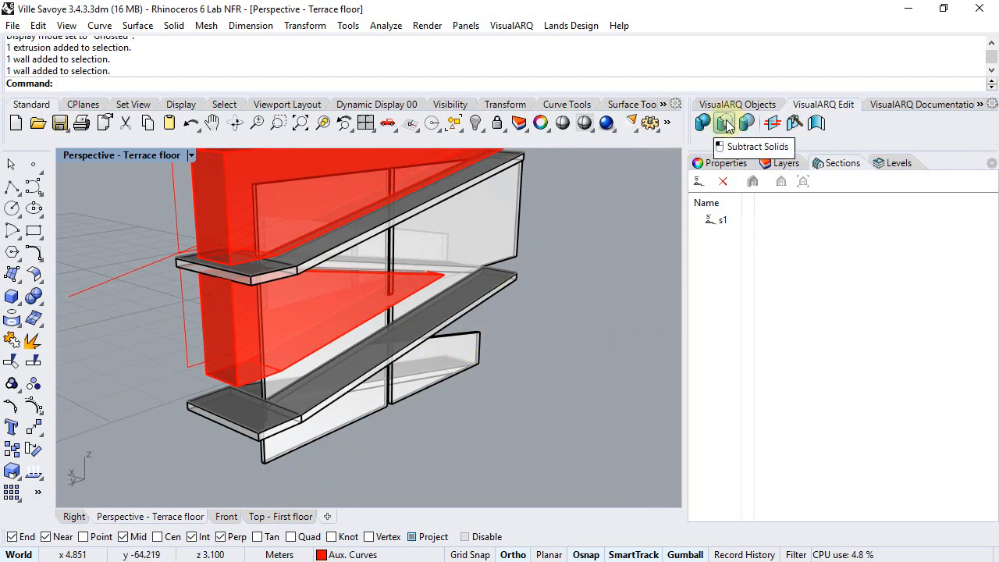
left_click(724, 121)
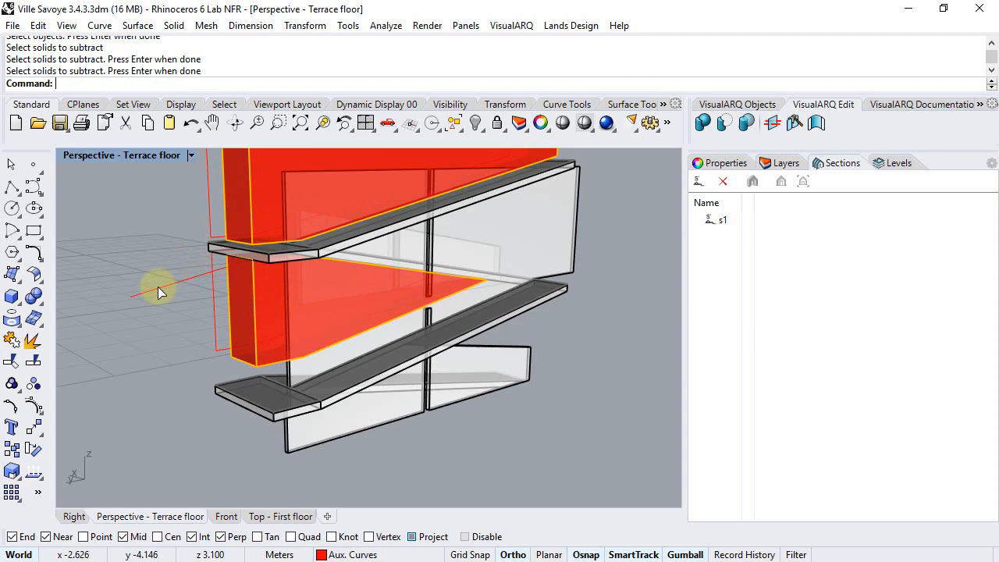
left_click_drag(159, 294, 358, 371)
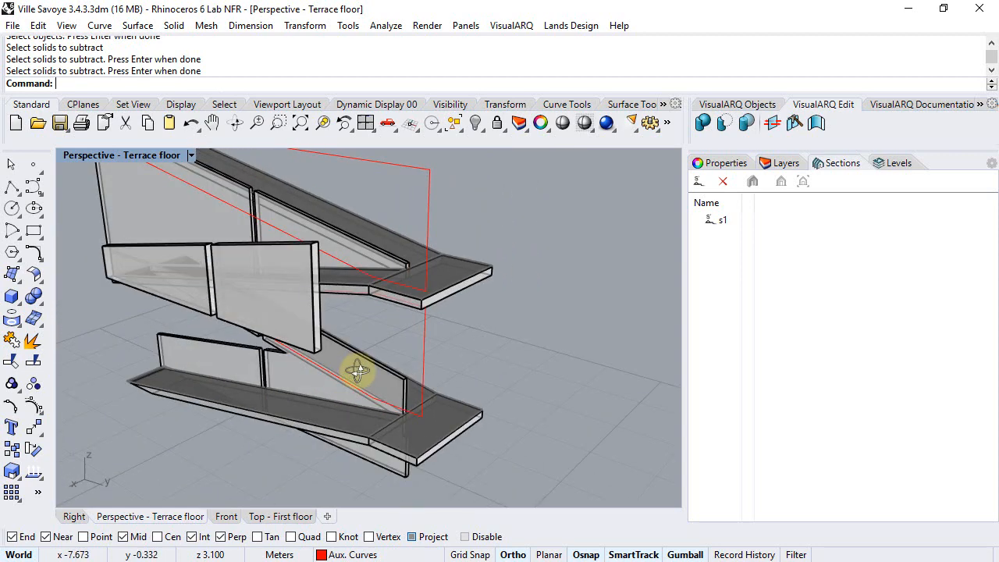
left_click_drag(357, 372, 456, 258)
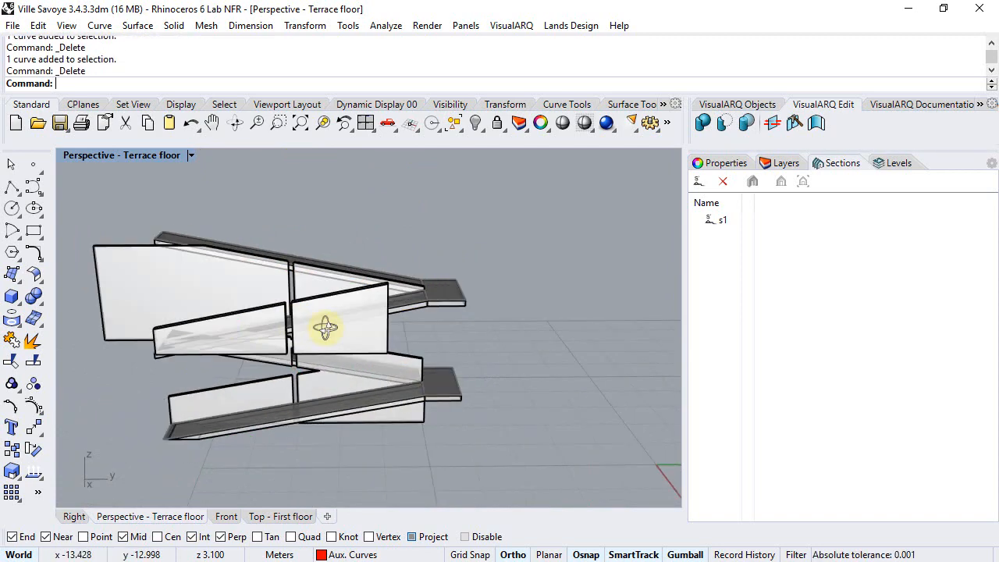
Show the hidden villa objects again and return the viewport to Realistic display.
left_click_drag(325, 327, 346, 403)
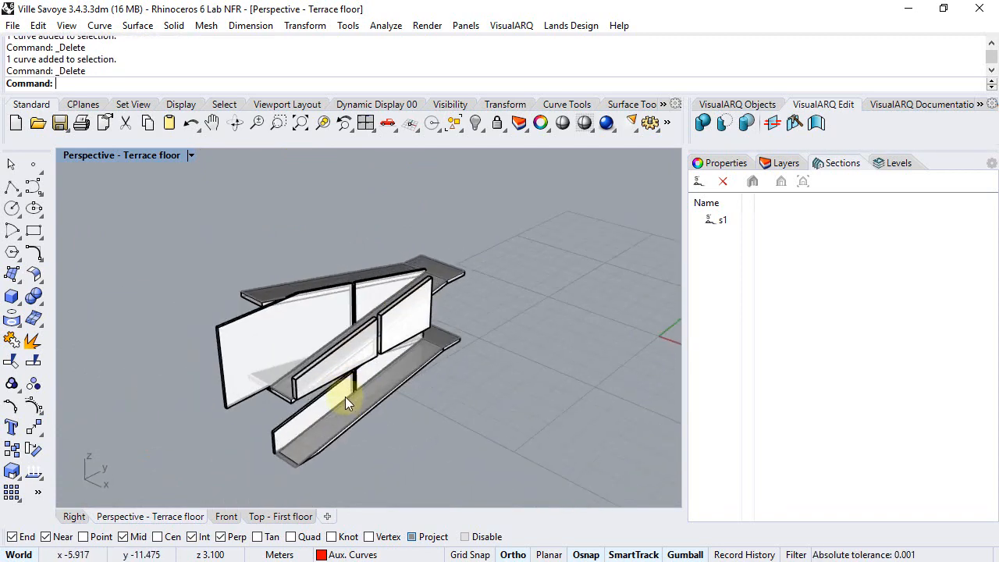
left_click(476, 122)
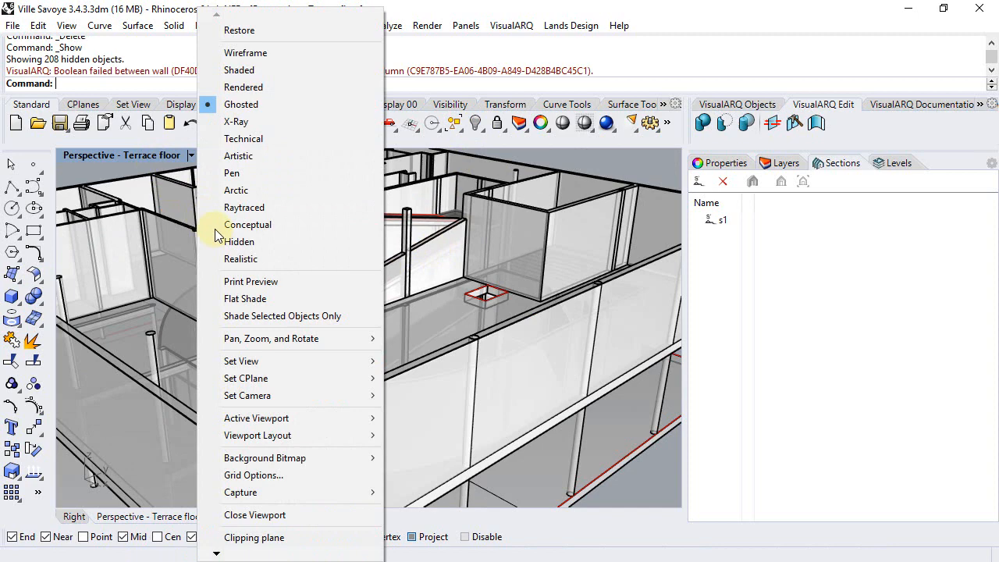
left_click(240, 260)
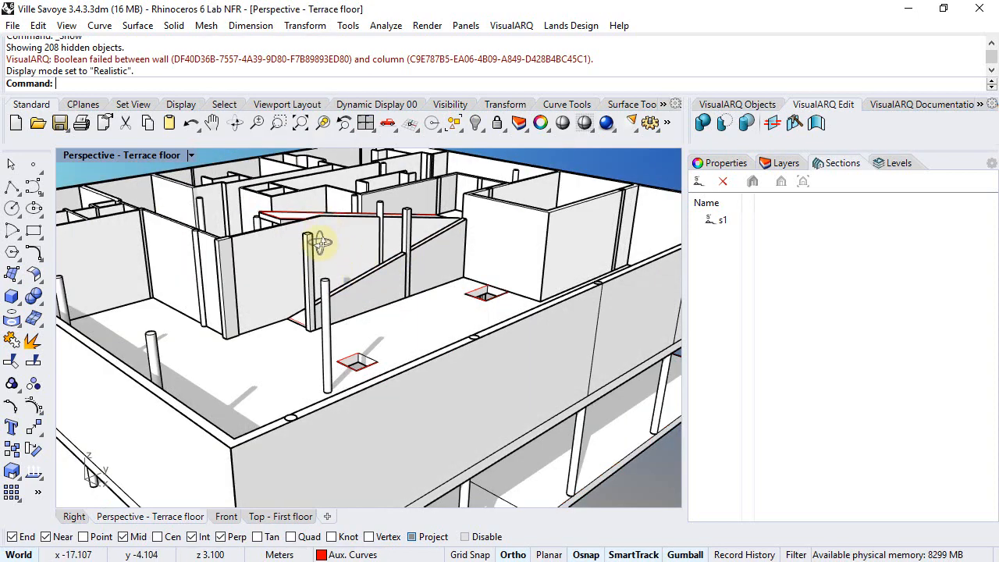